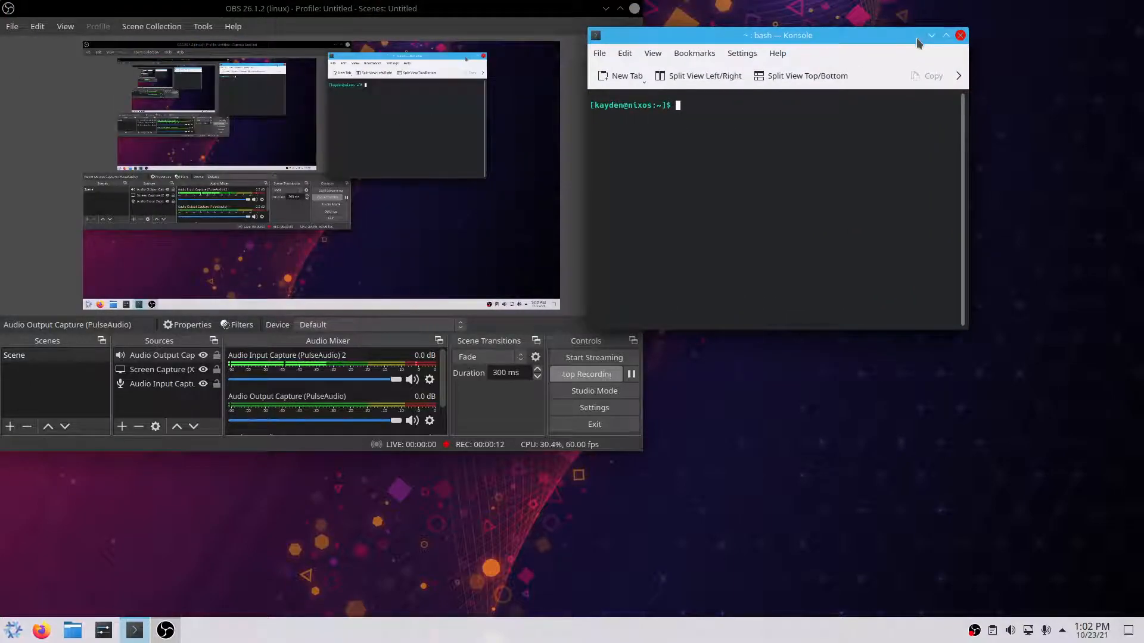
Run neofetch as root, browse the launcher's Utilities, then close Konsole.
type("su")
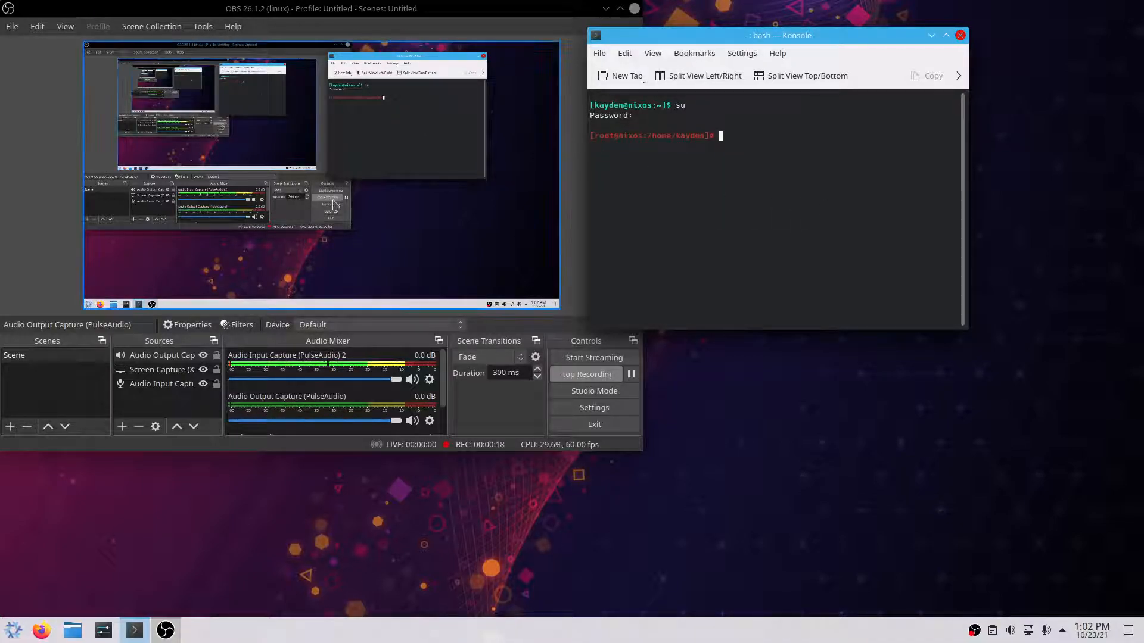
type("neofetch")
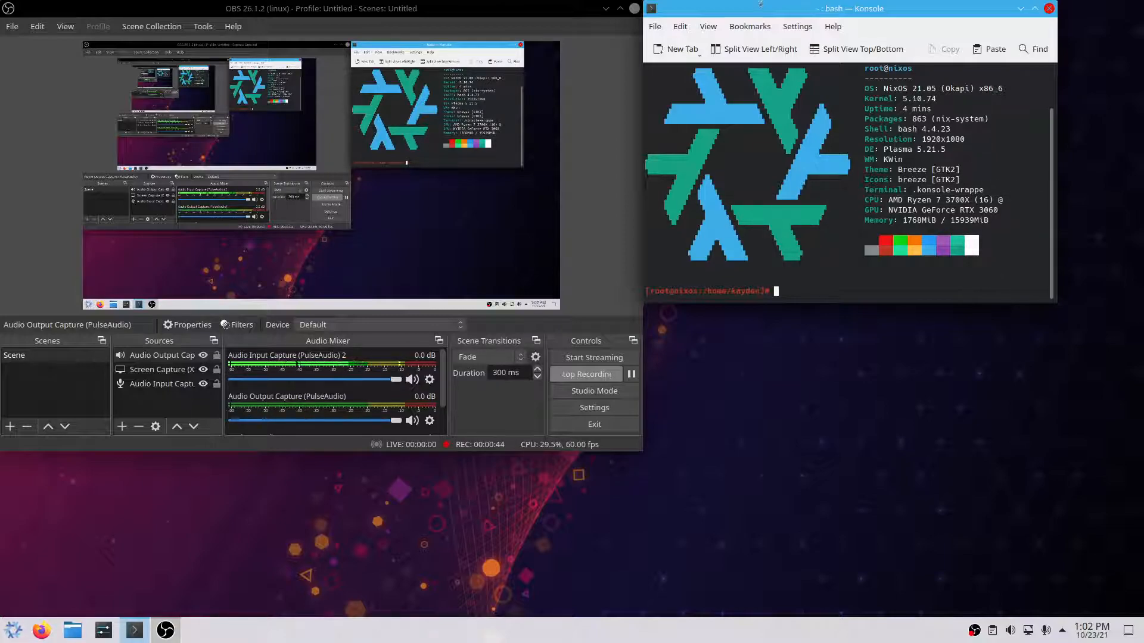
left_click(13, 630)
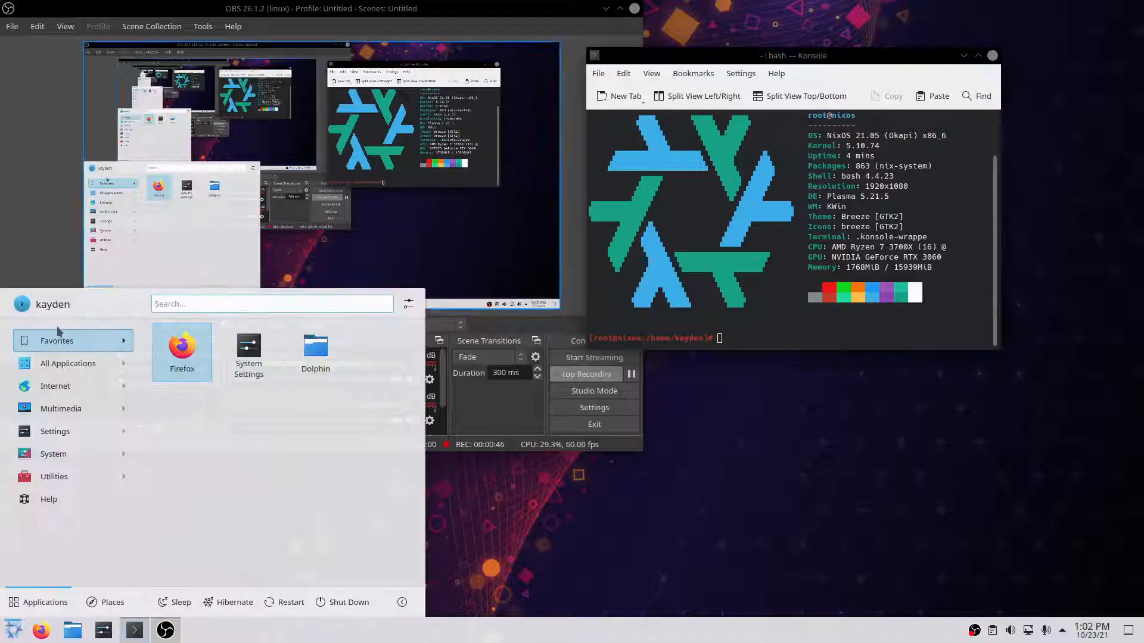
left_click(53, 476)
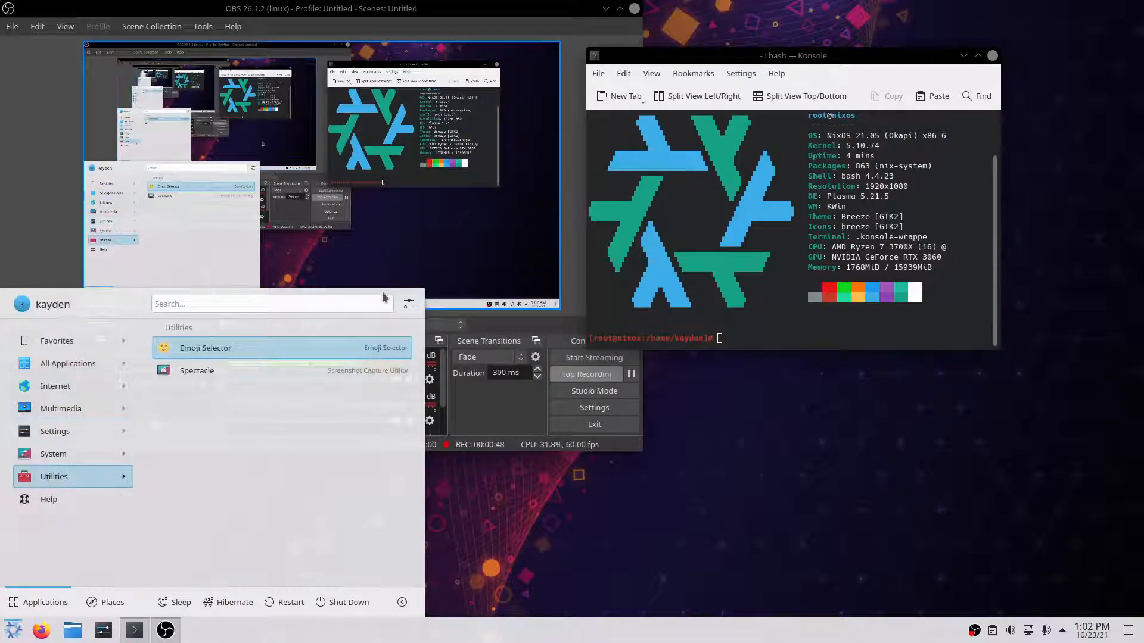
mouse_move(994, 60)
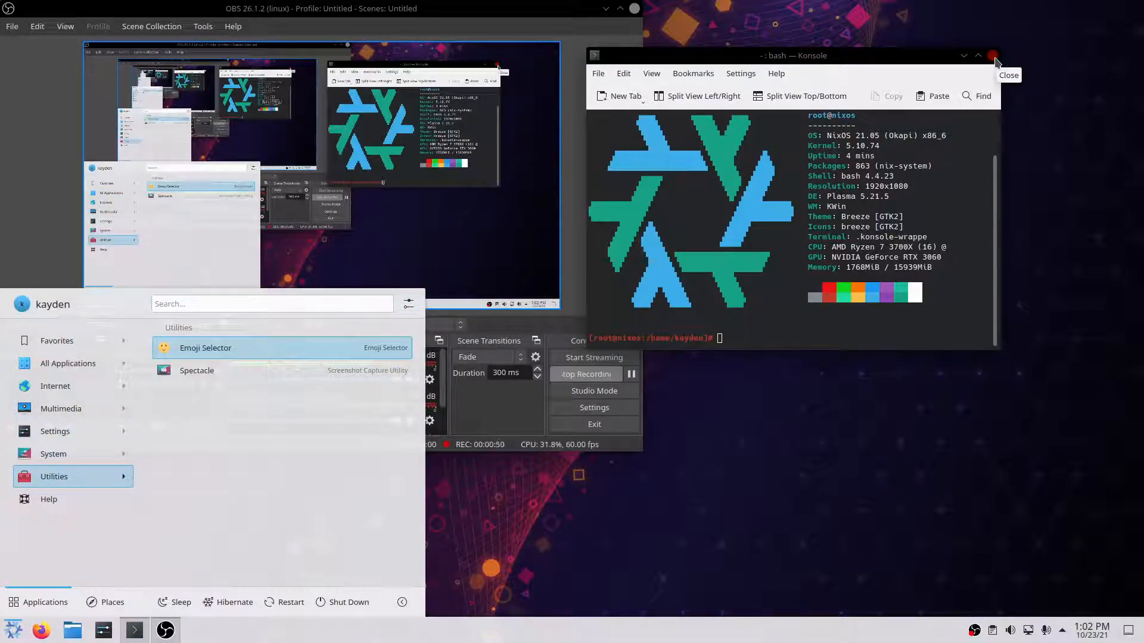
left_click(995, 55)
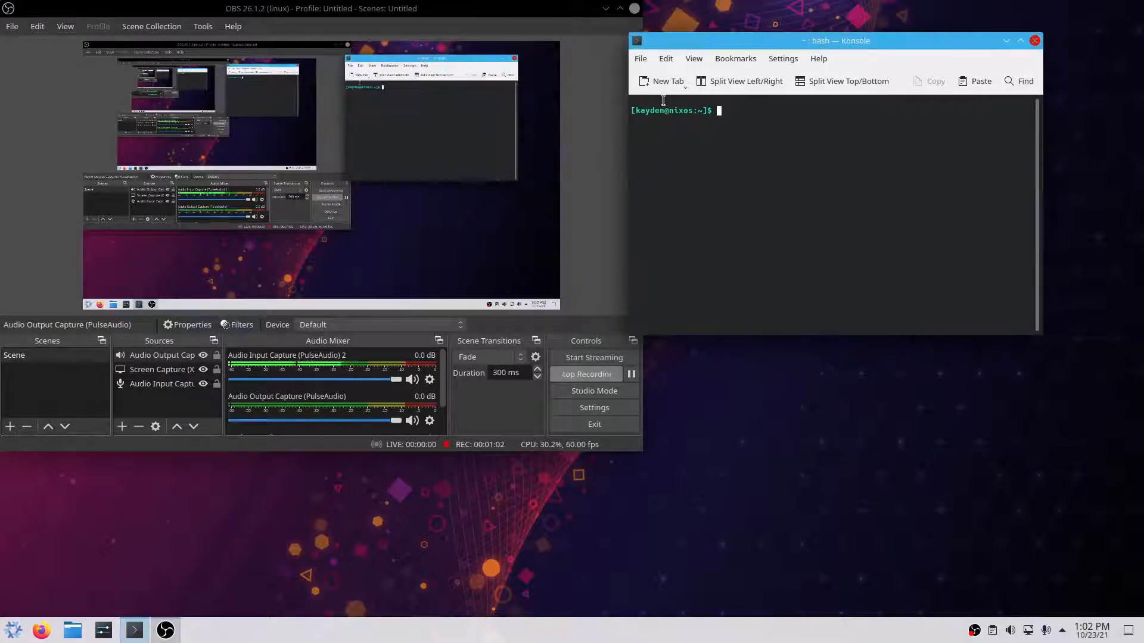
As root, open /etc/nixos/configuration.nix in vim and scroll to environment.systemPackages.
type("su")
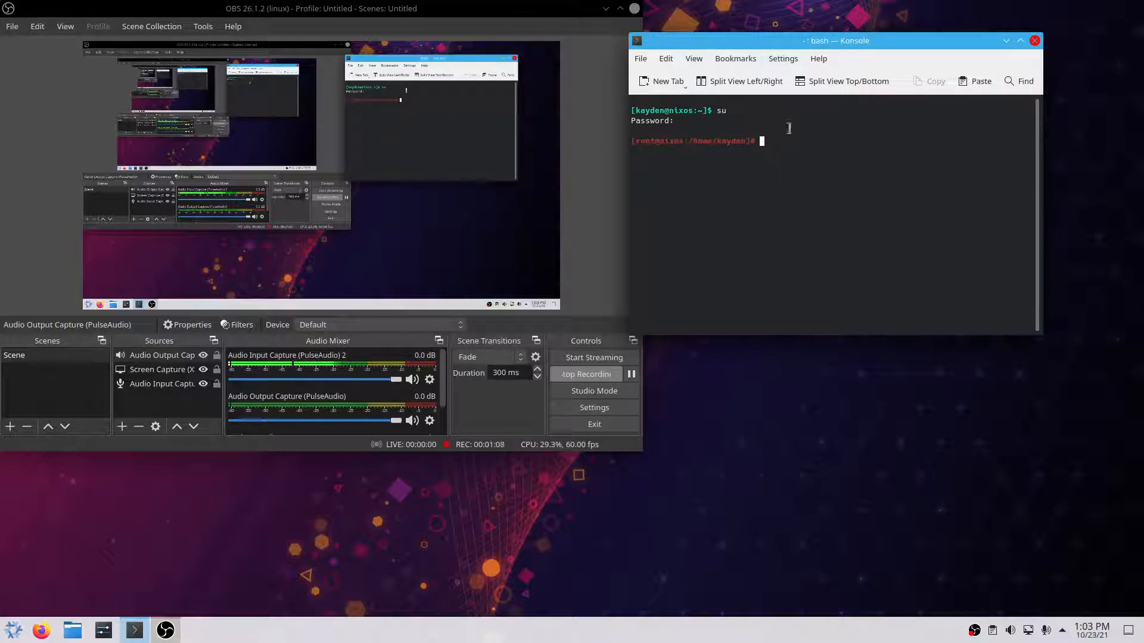
type("vim")
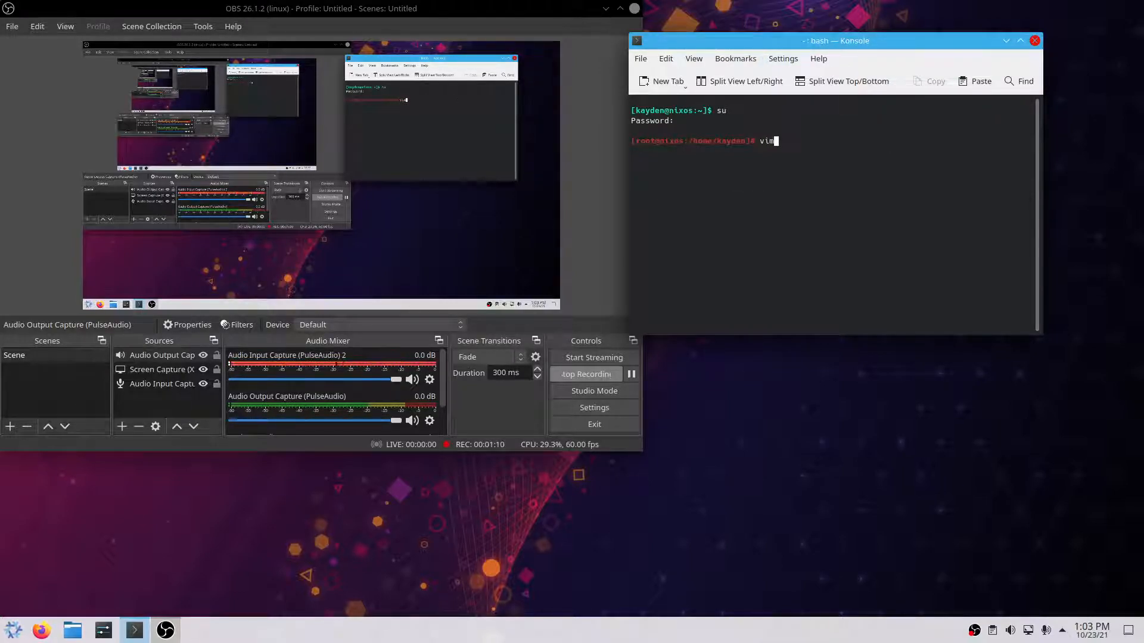
type("/etc/")
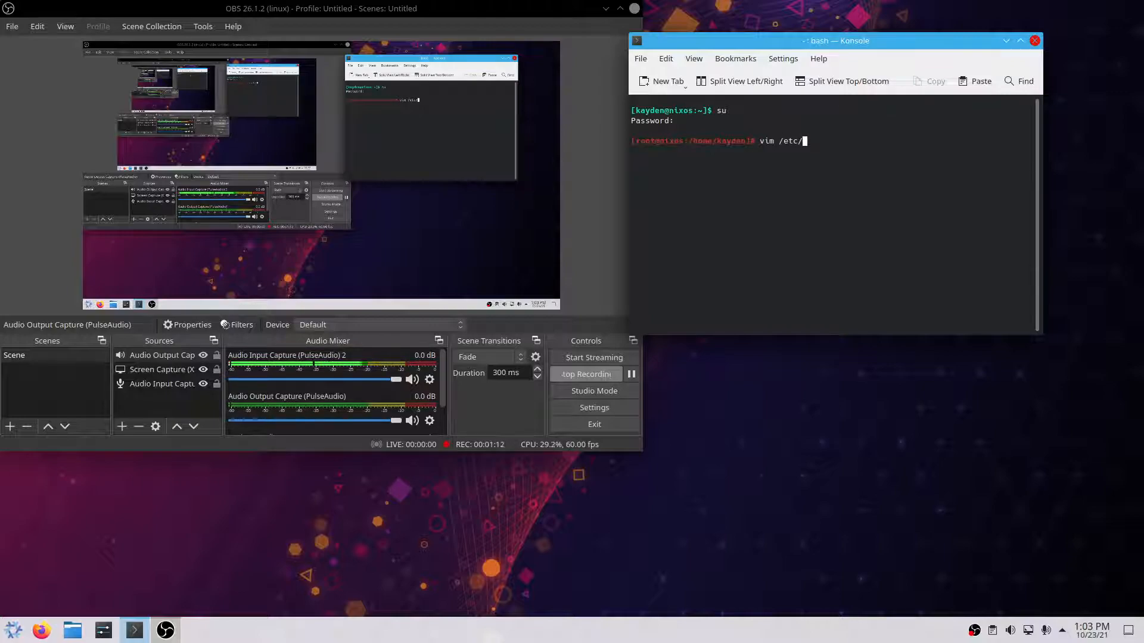
type("nixos/")
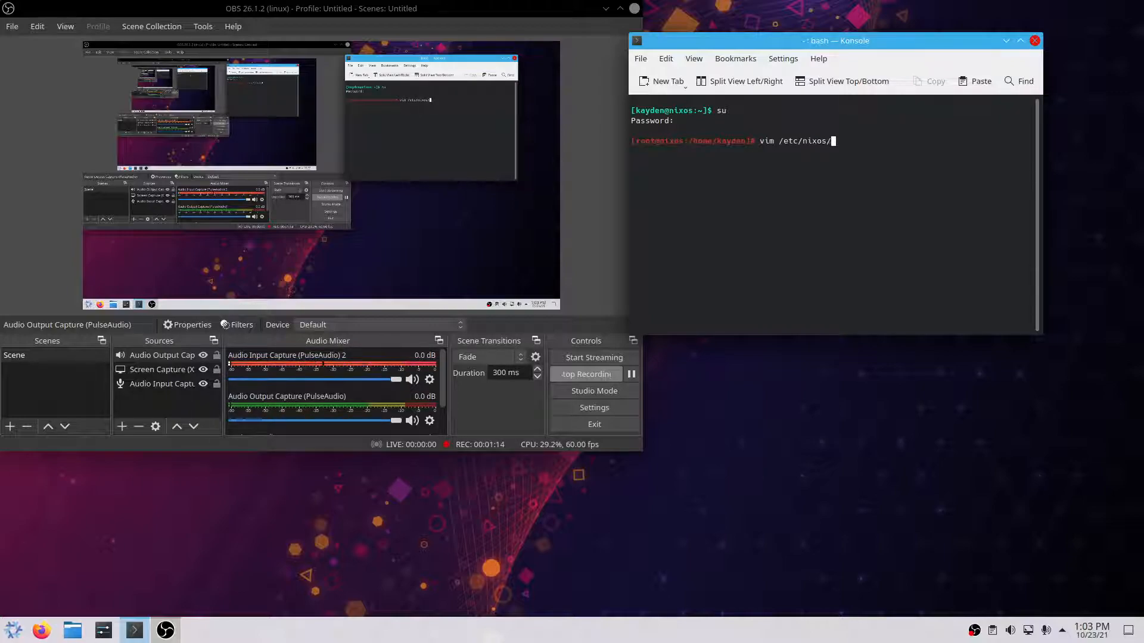
key("Return")
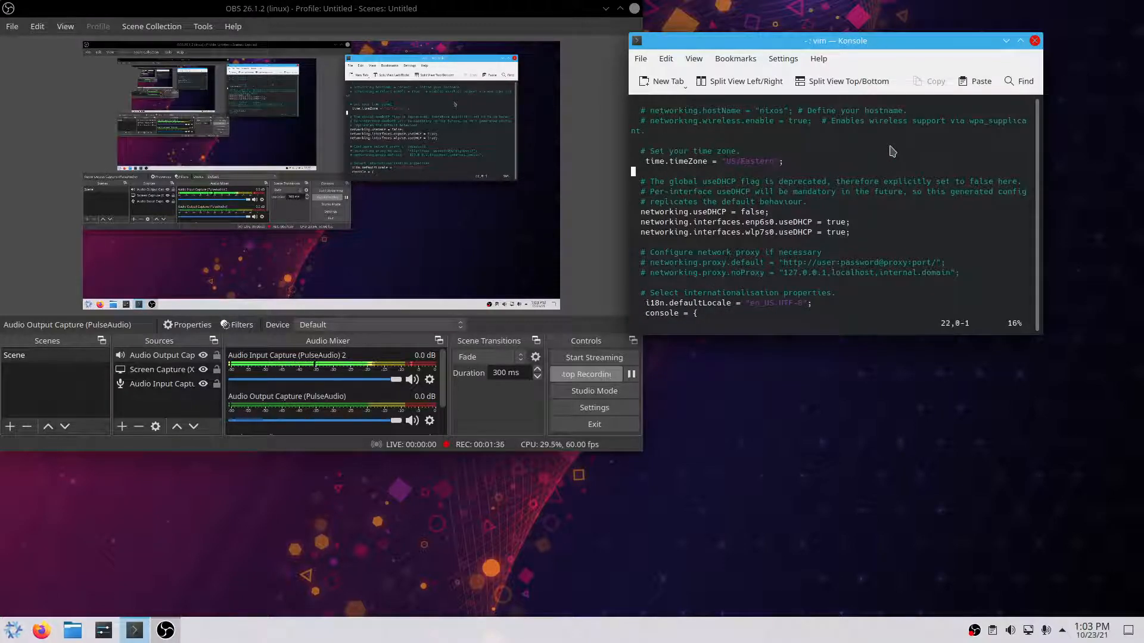
scroll("down", 3)
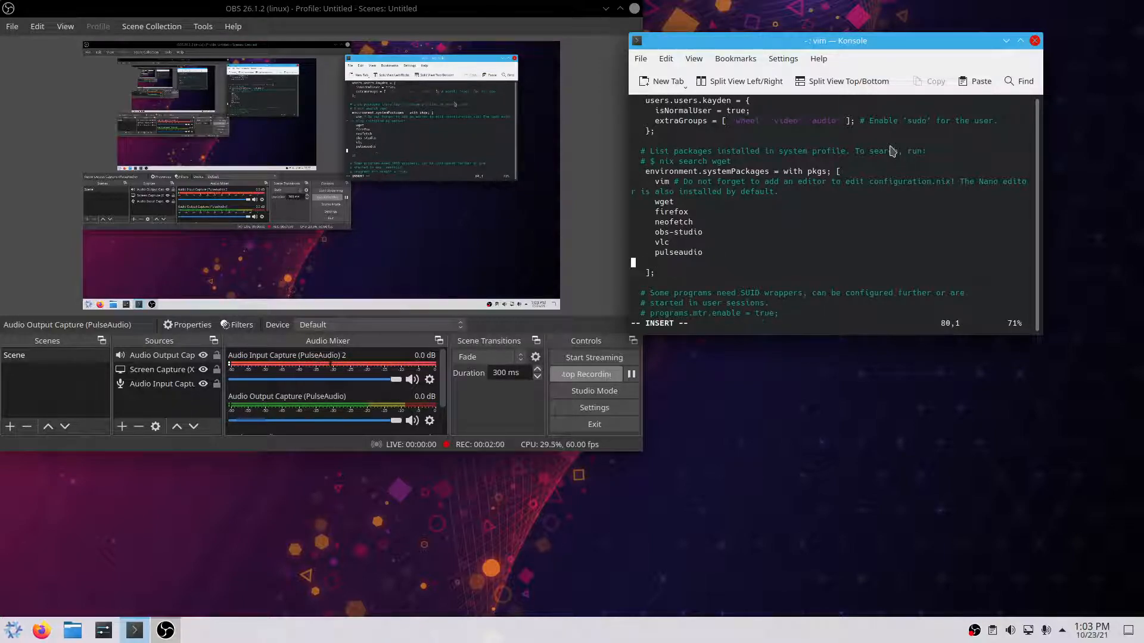
Add htop and kdenlive lines to systemPackages and leave insert mode.
type("ht")
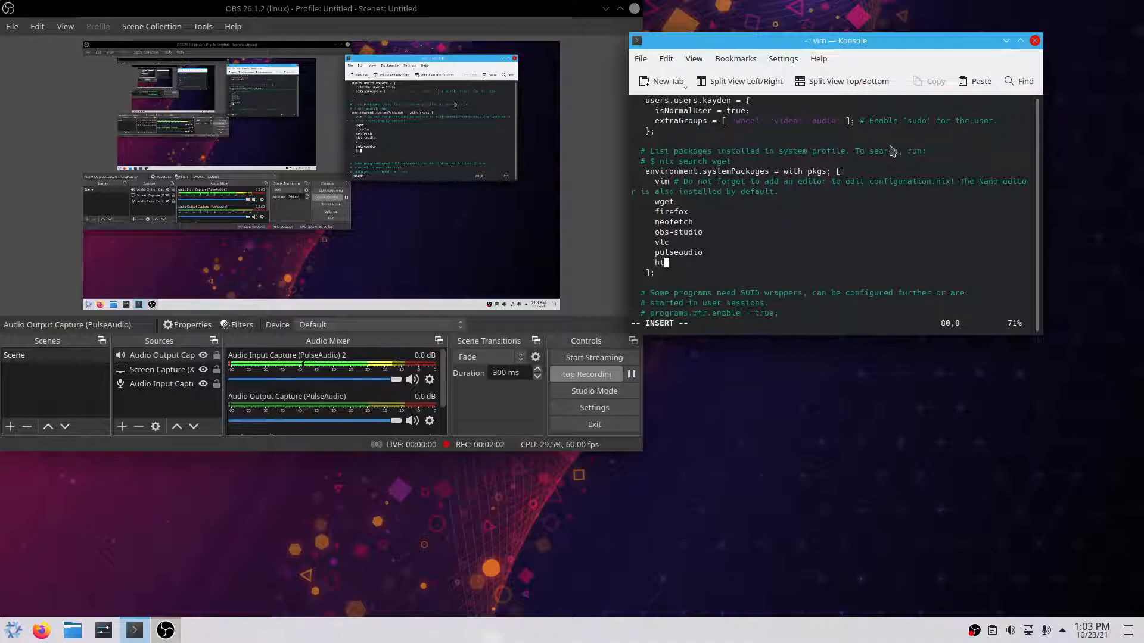
type("op")
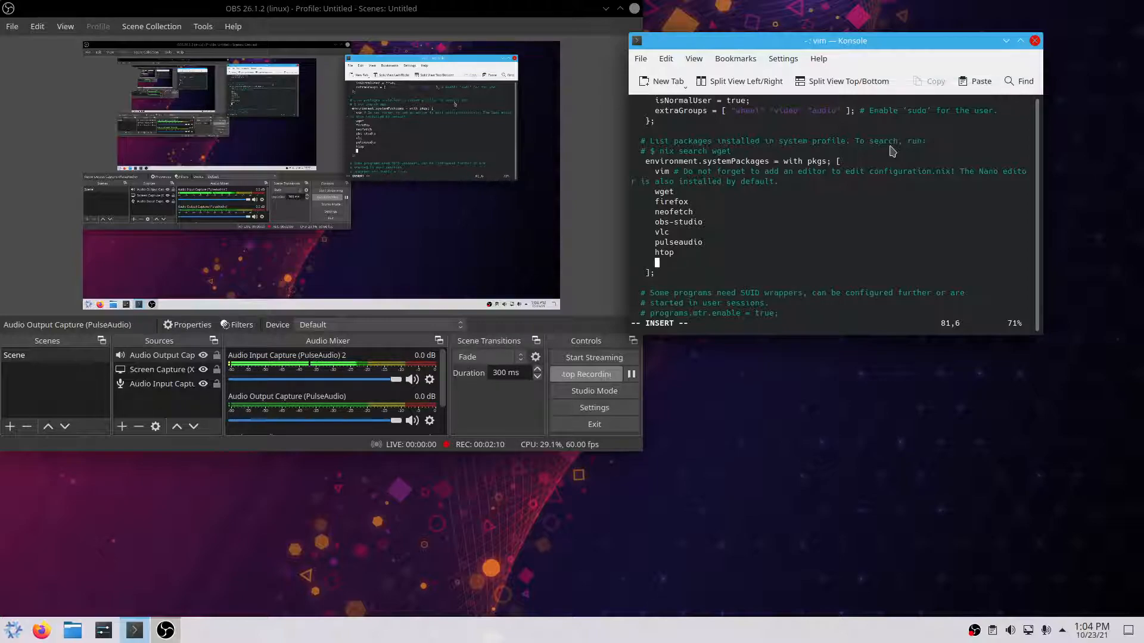
type("kdenlive")
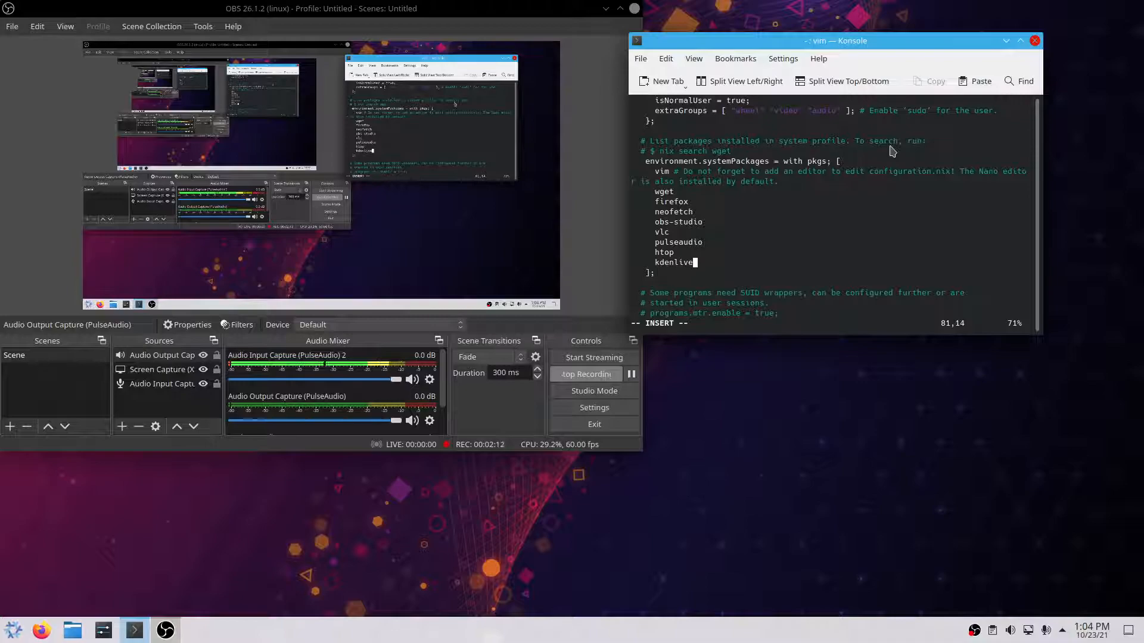
key("Escape")
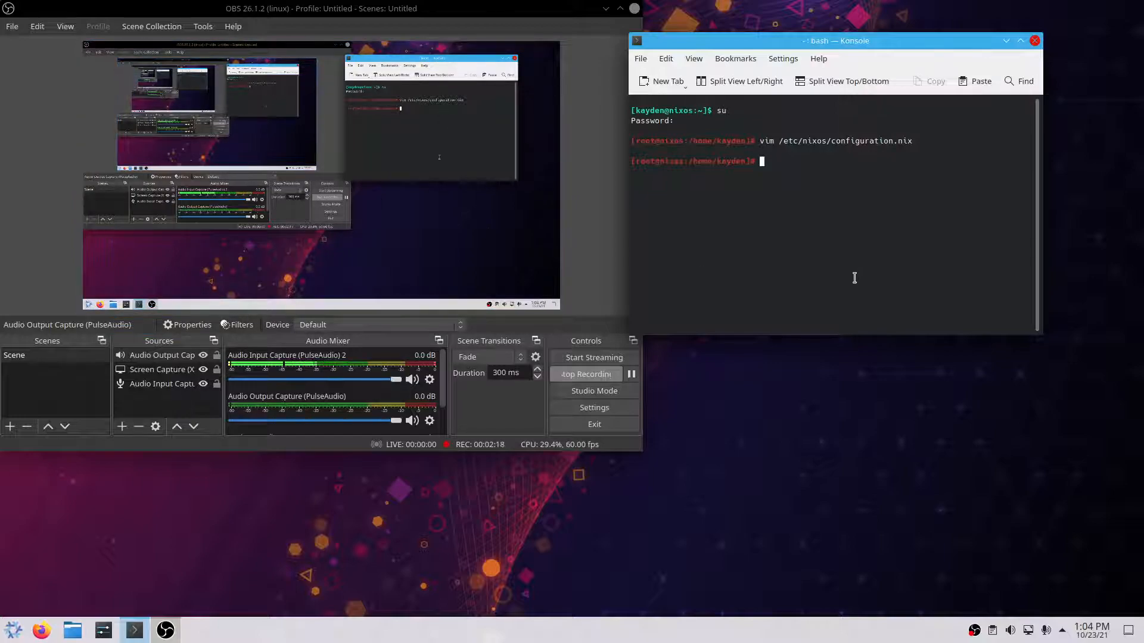
Run nixos-rebuild switch as root to apply the new configuration.
type("n")
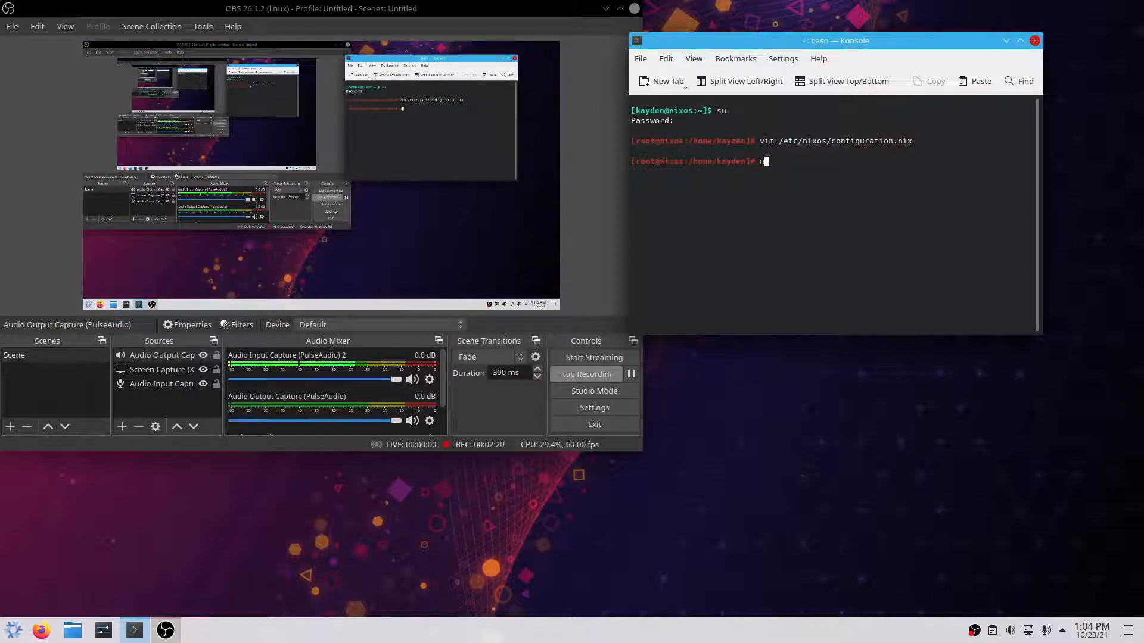
type("nixos-rebuild")
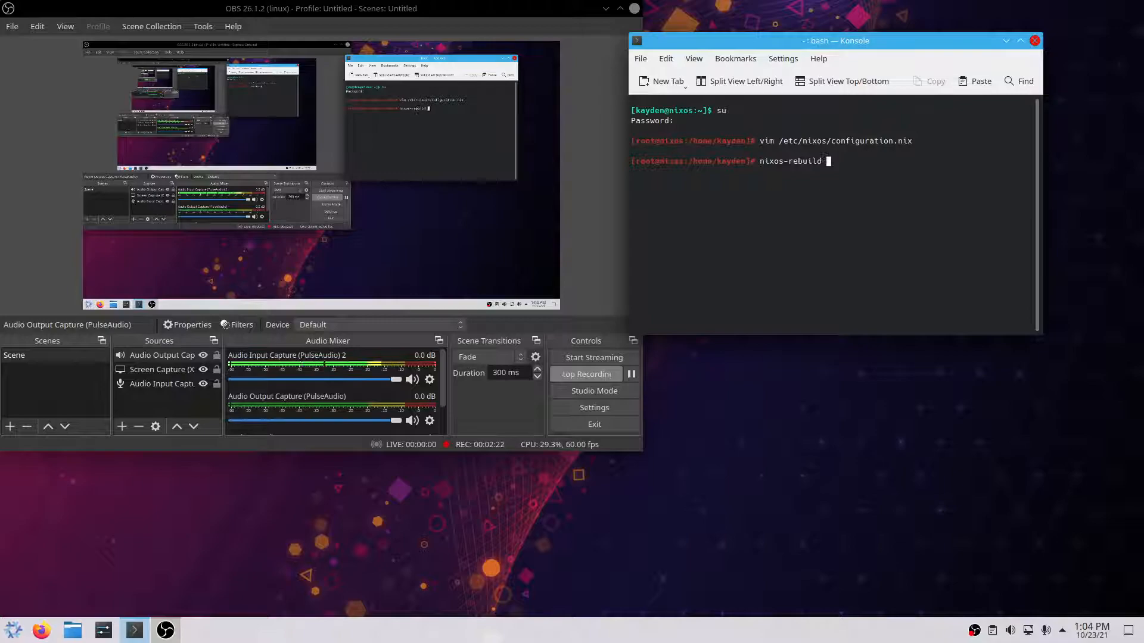
type("swith")
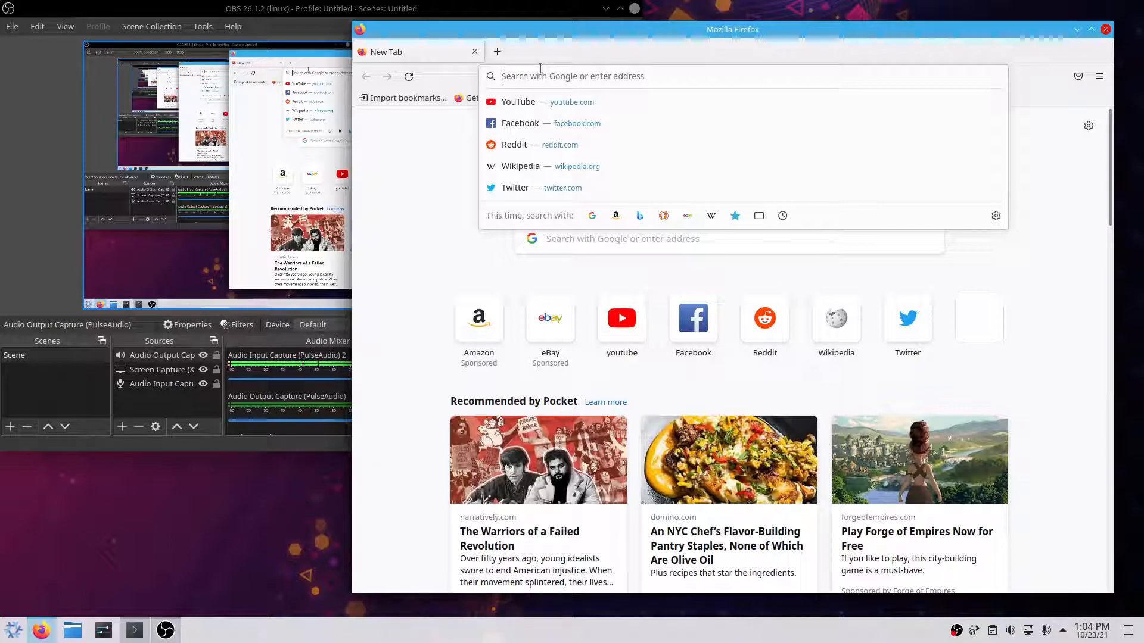
Search Google for 'nixos list generations' and browse the image results.
type("nixos ge")
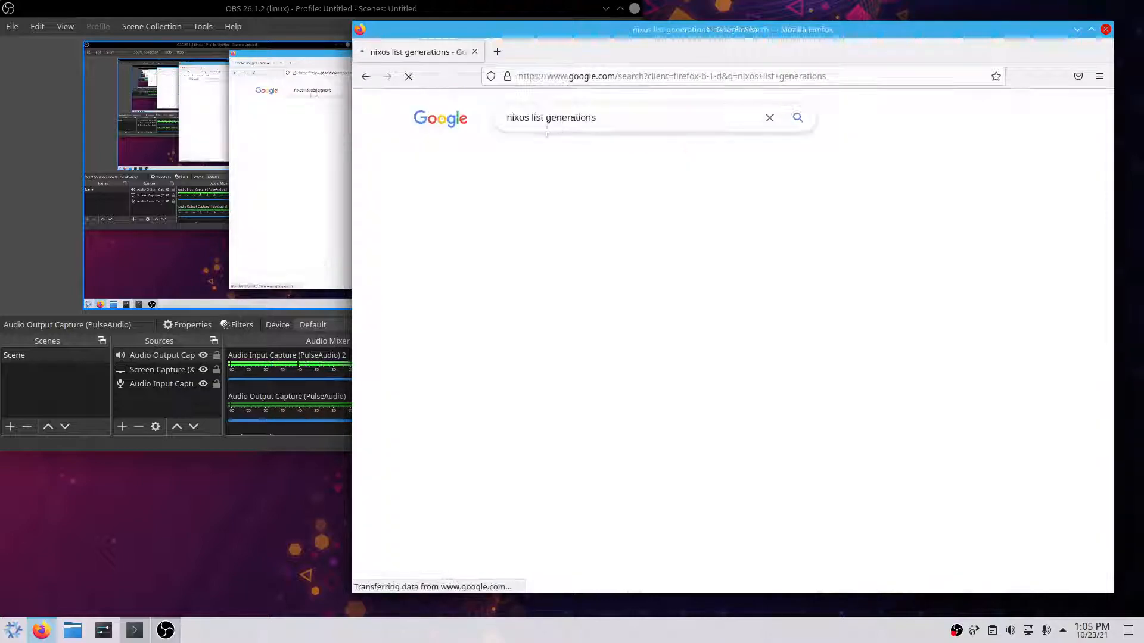
left_click(565, 146)
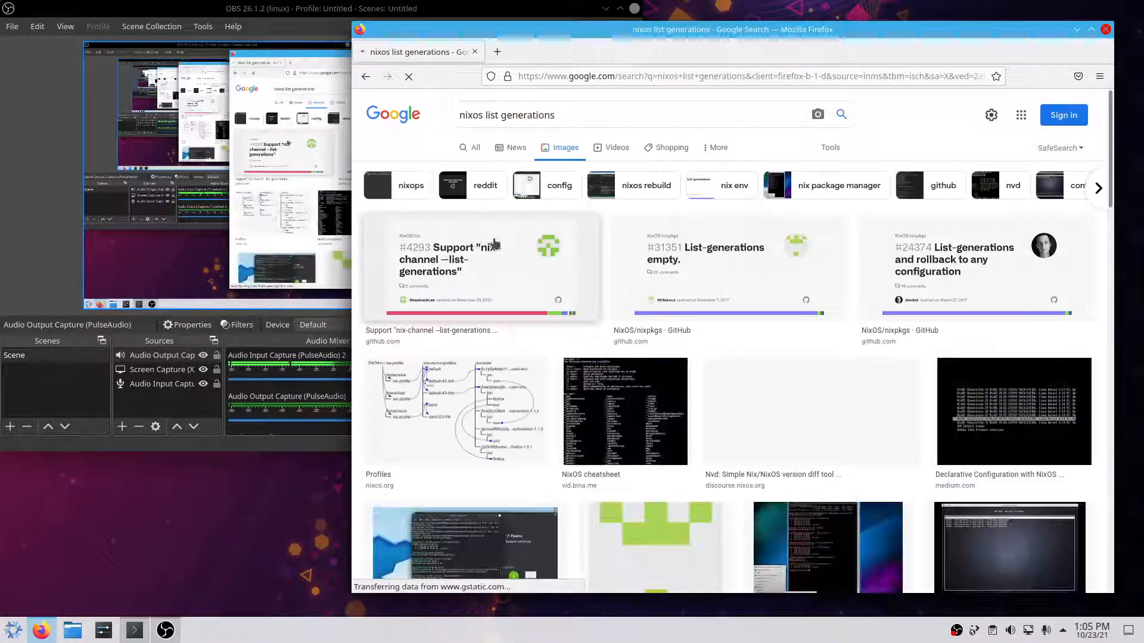
scroll("down", 3)
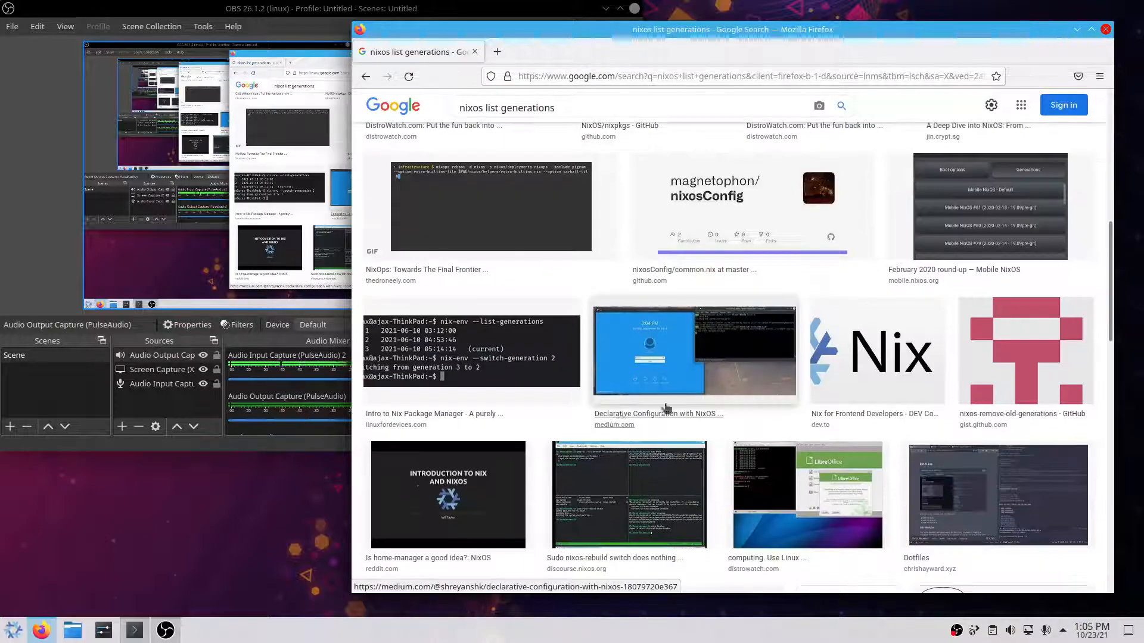
scroll("down", 3)
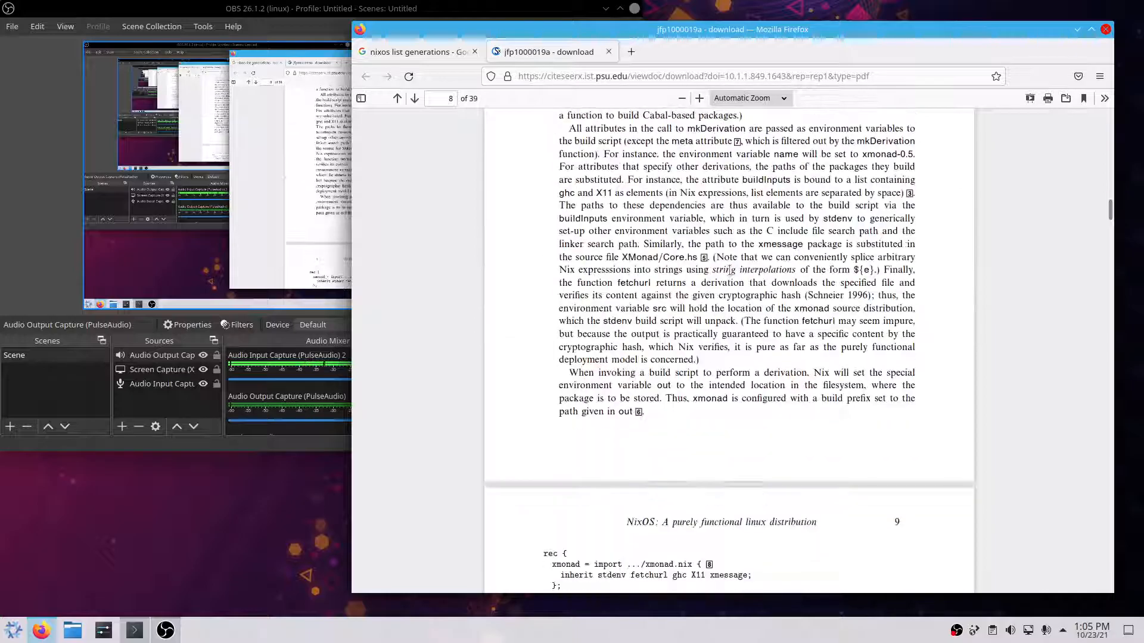
Scroll the citeseerx NixOS paper PDF to the boot menu section on page 16.
scroll("down", 3)
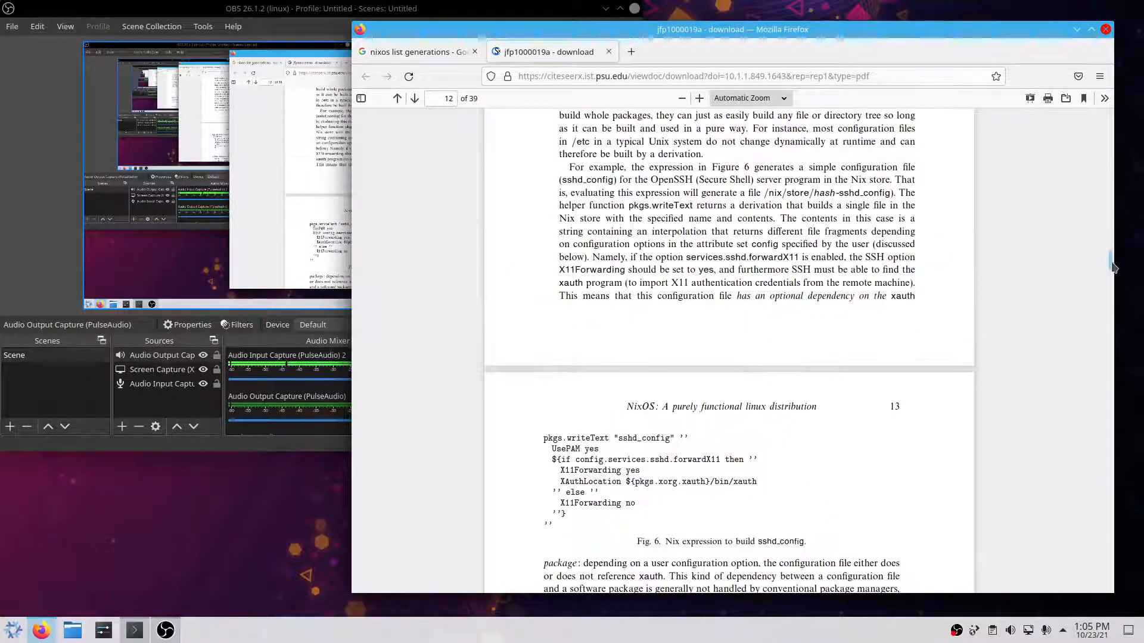
scroll("down", 3)
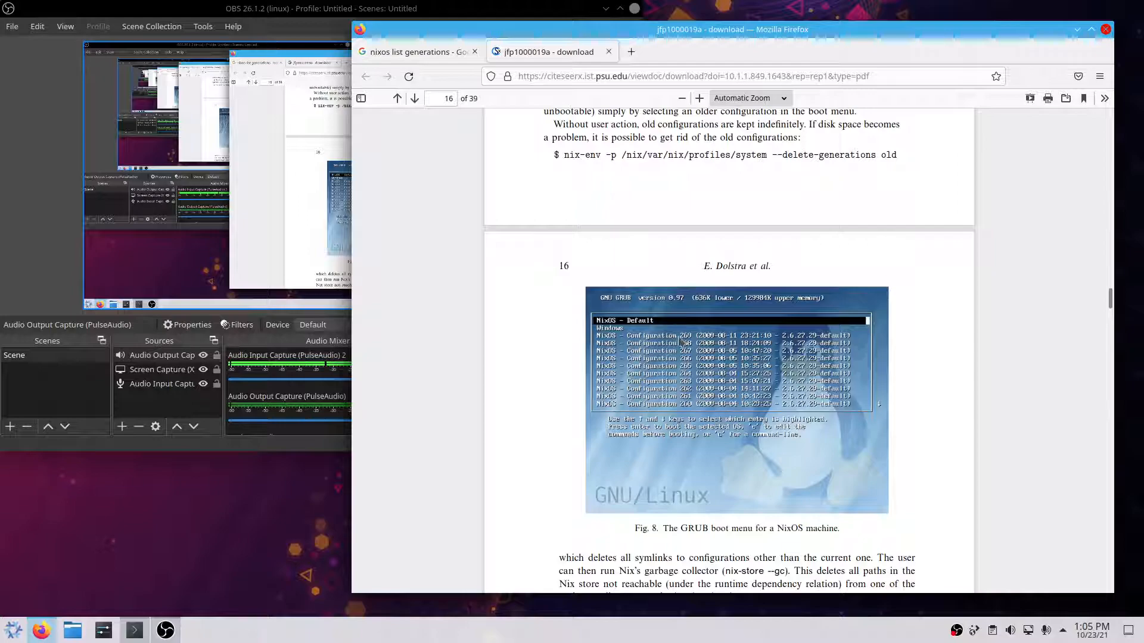
left_click(1106, 29)
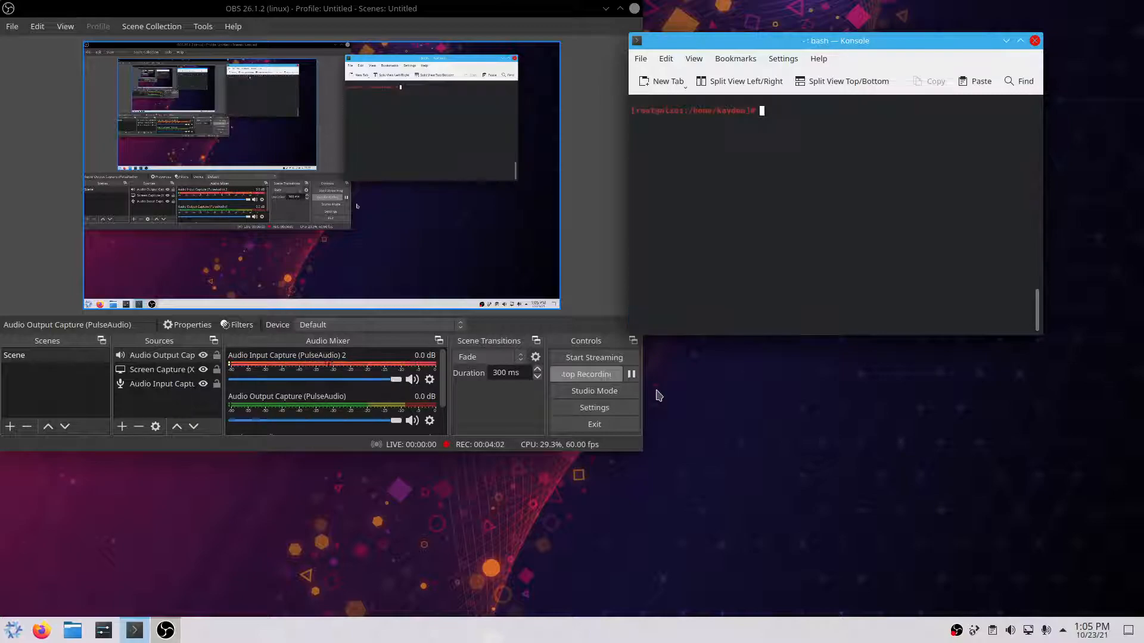
type("neo")
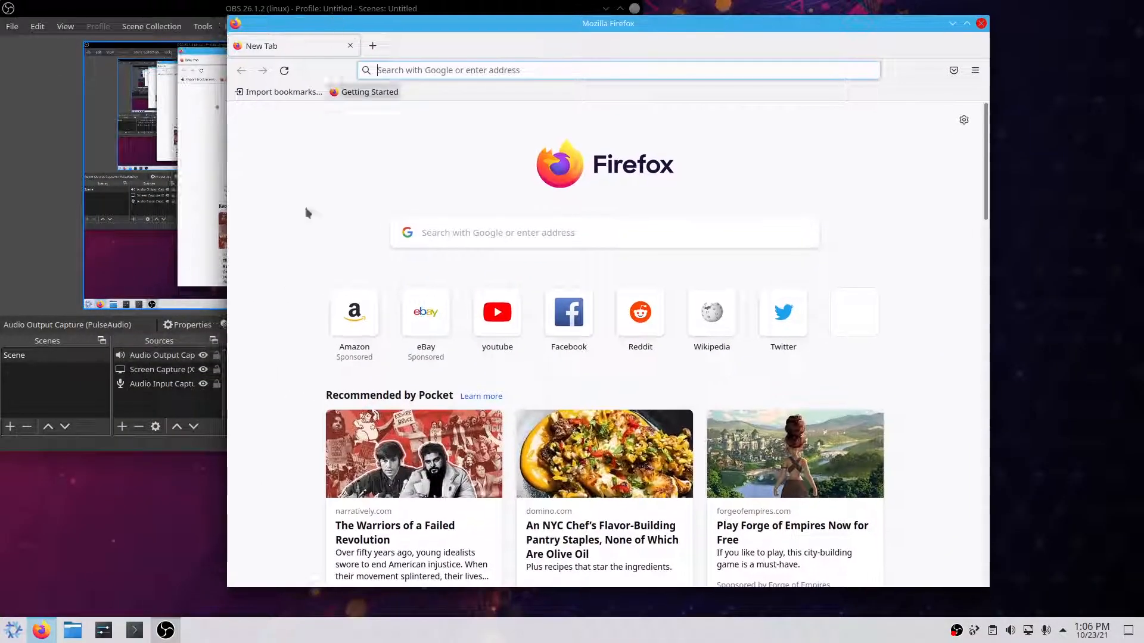
Search Google for 'nixos install' and open the NixOS 21.05 manual result.
left_click(133, 630)
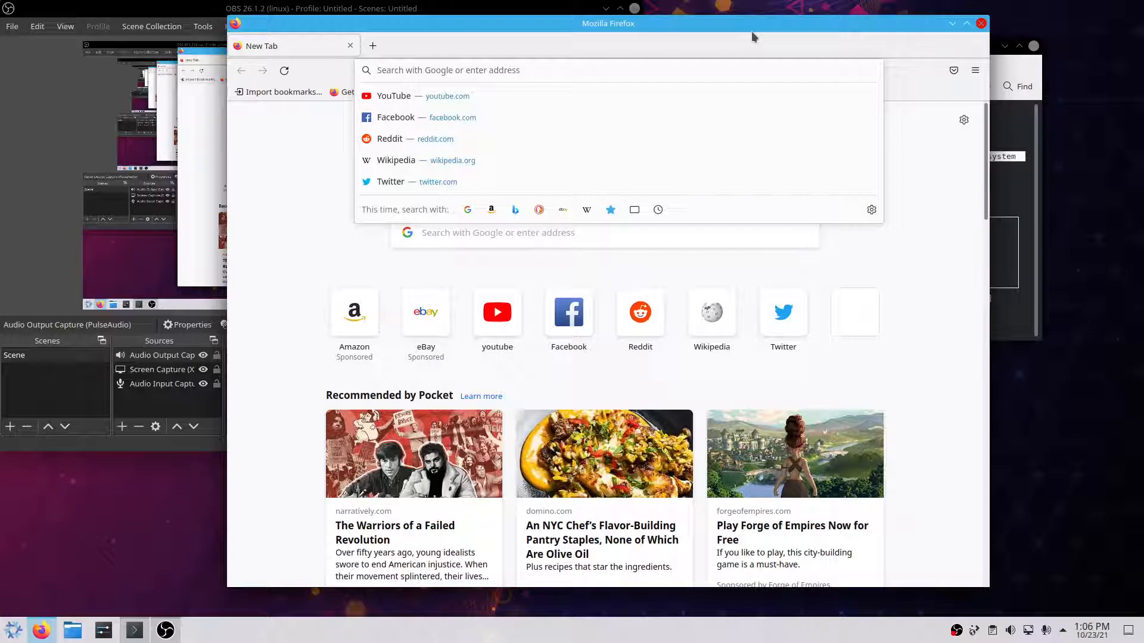
type("nixos install")
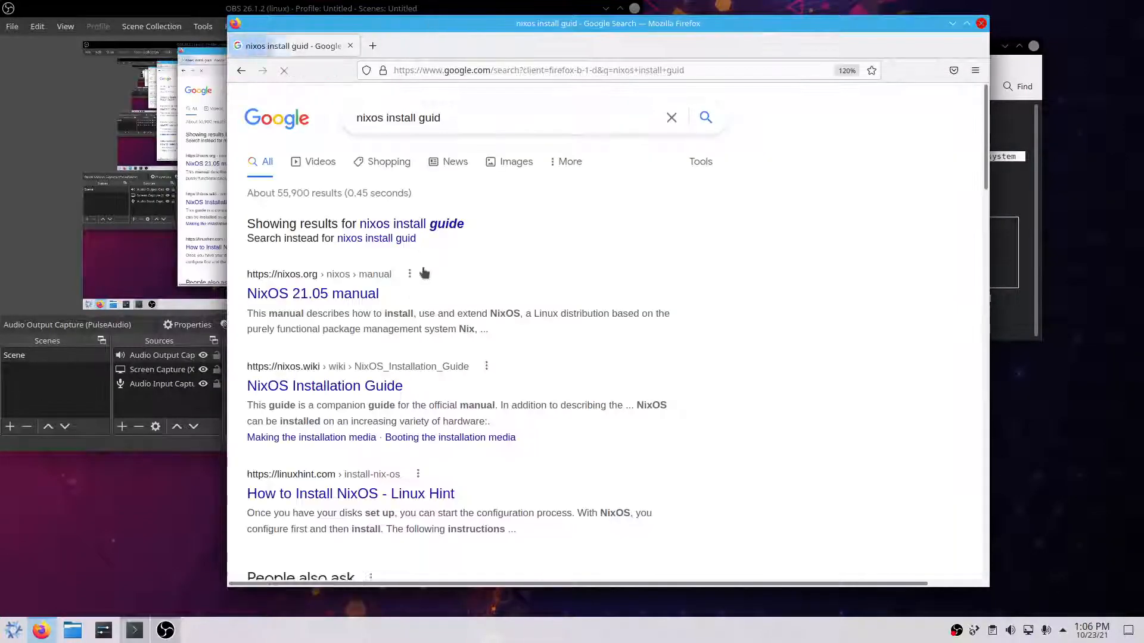
left_click(312, 293)
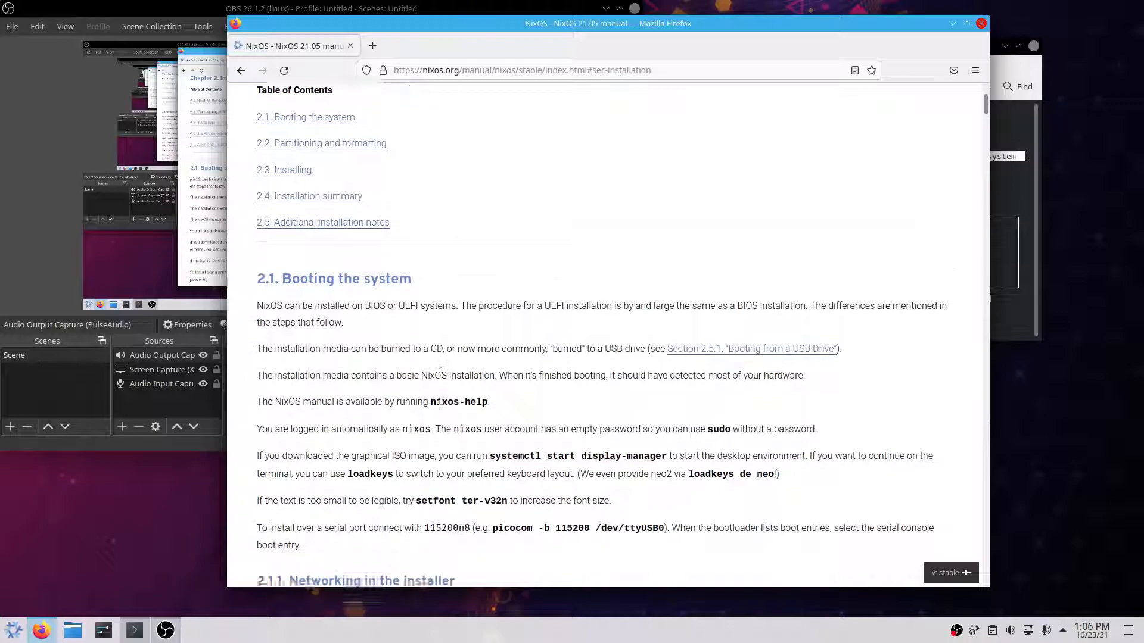
Scroll through UEFI and Legacy Boot partitioning, highlighting the esp flag command, to 2.2.3 Formatting.
scroll("down", 3)
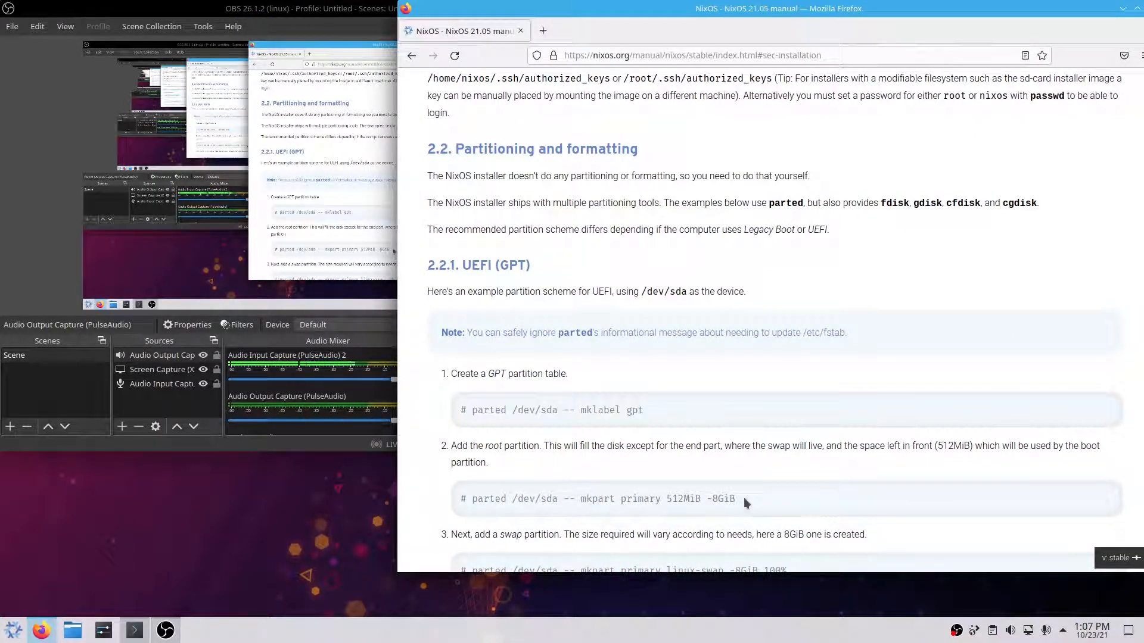
scroll("down", 3)
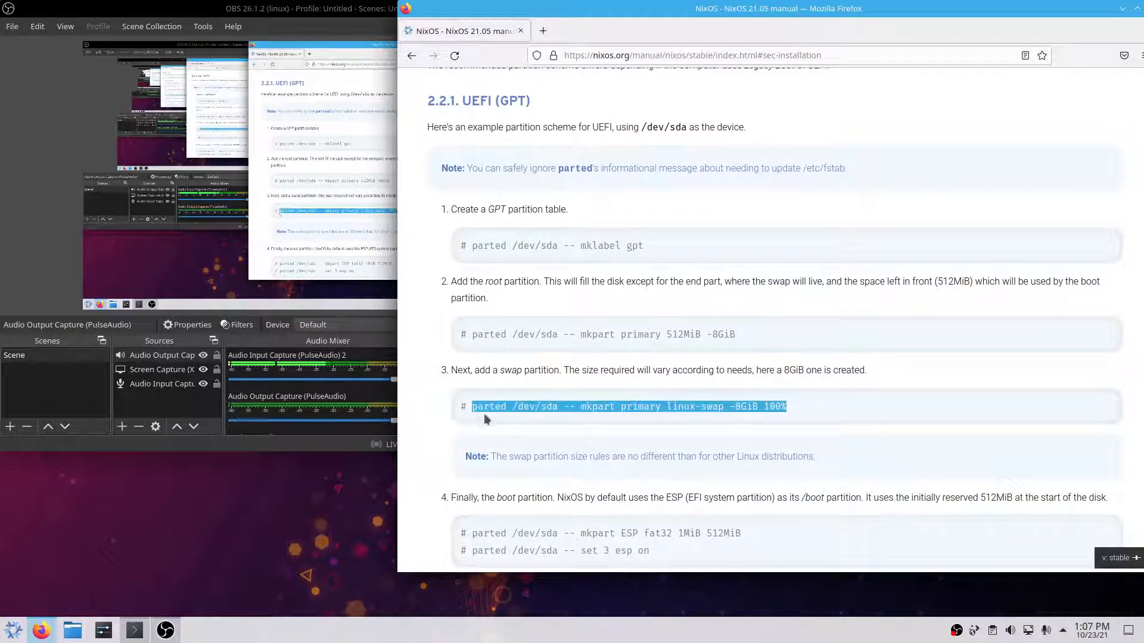
scroll("down", 3)
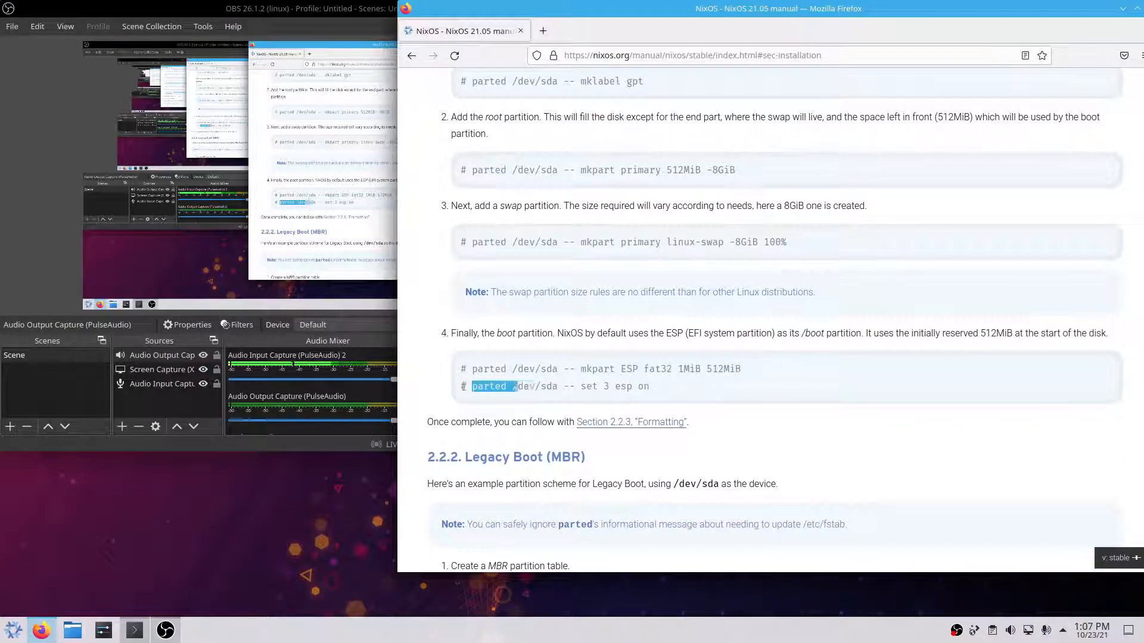
left_click_drag(472, 386, 650, 386)
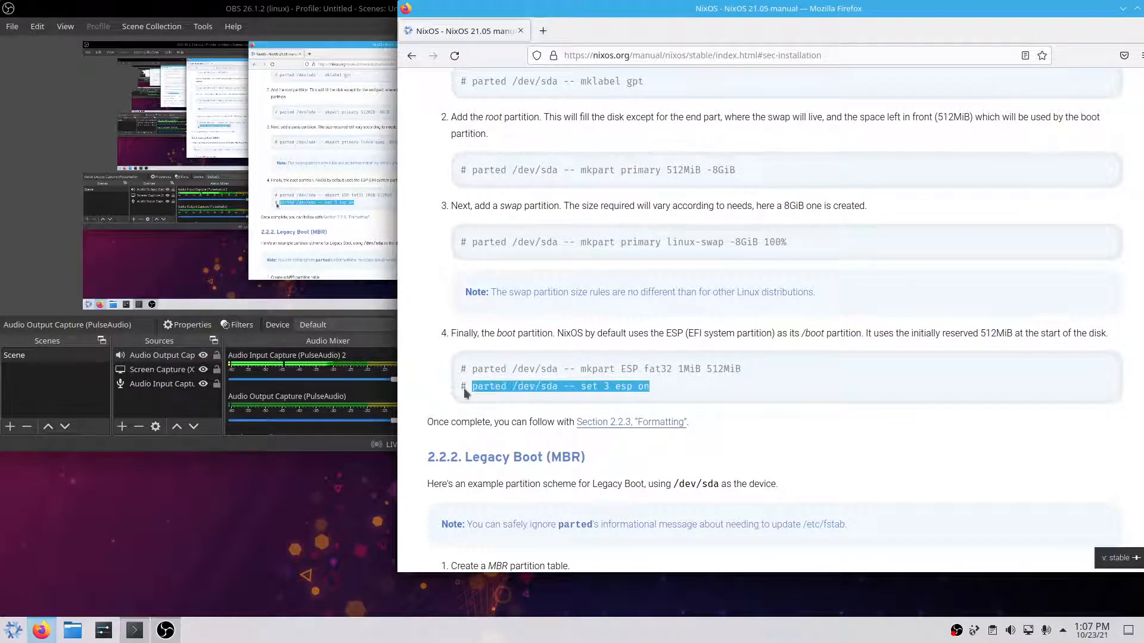
scroll("down", 3)
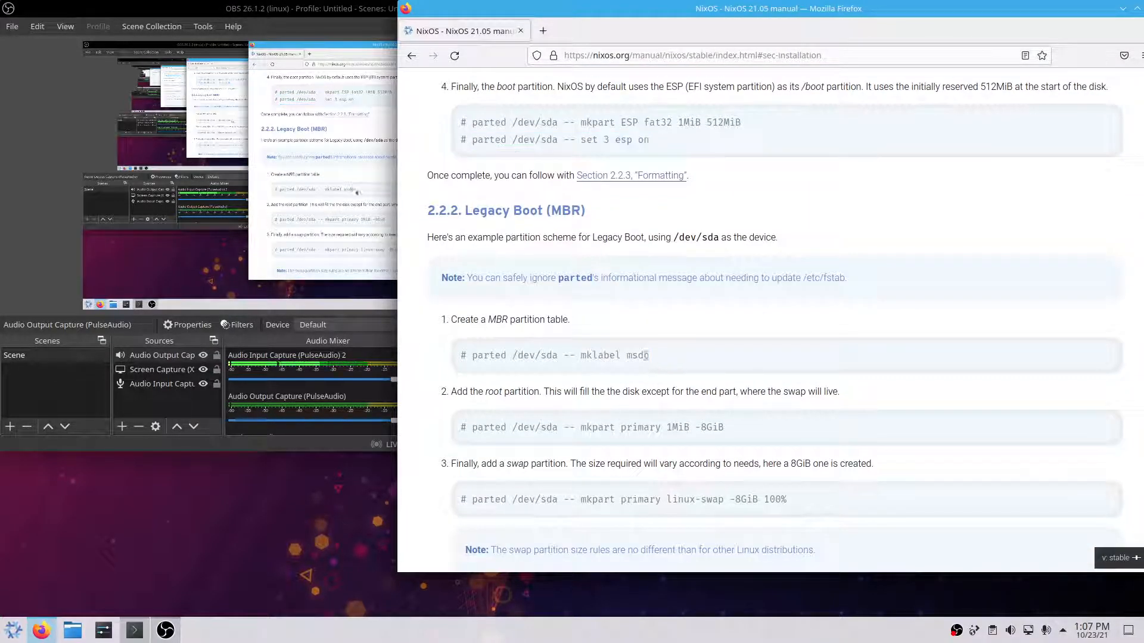
scroll("down", 3)
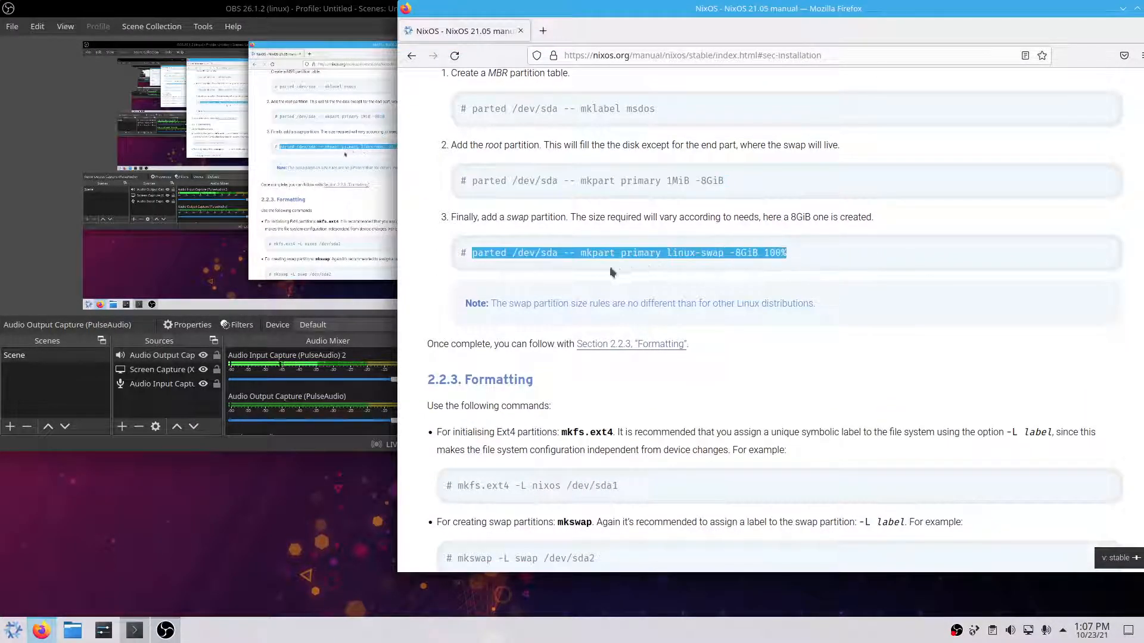
scroll("down", 3)
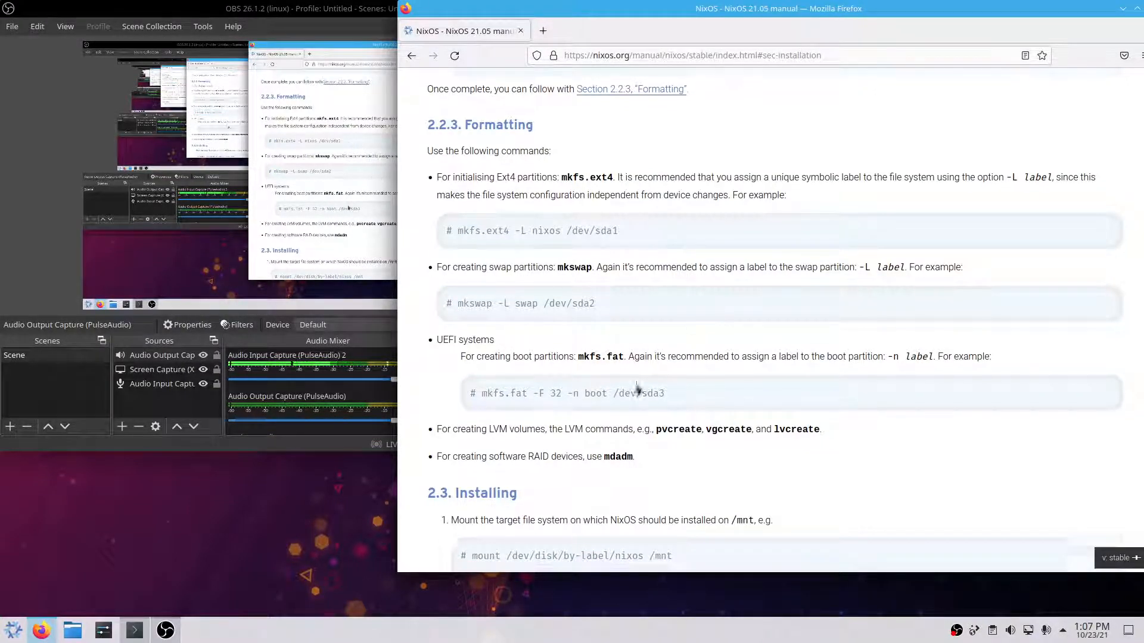
Read 2.2.3 Formatting, selecting the mkfs.ext4 'nixos' label and bringing up copy options for the mount command.
scroll("down", 3)
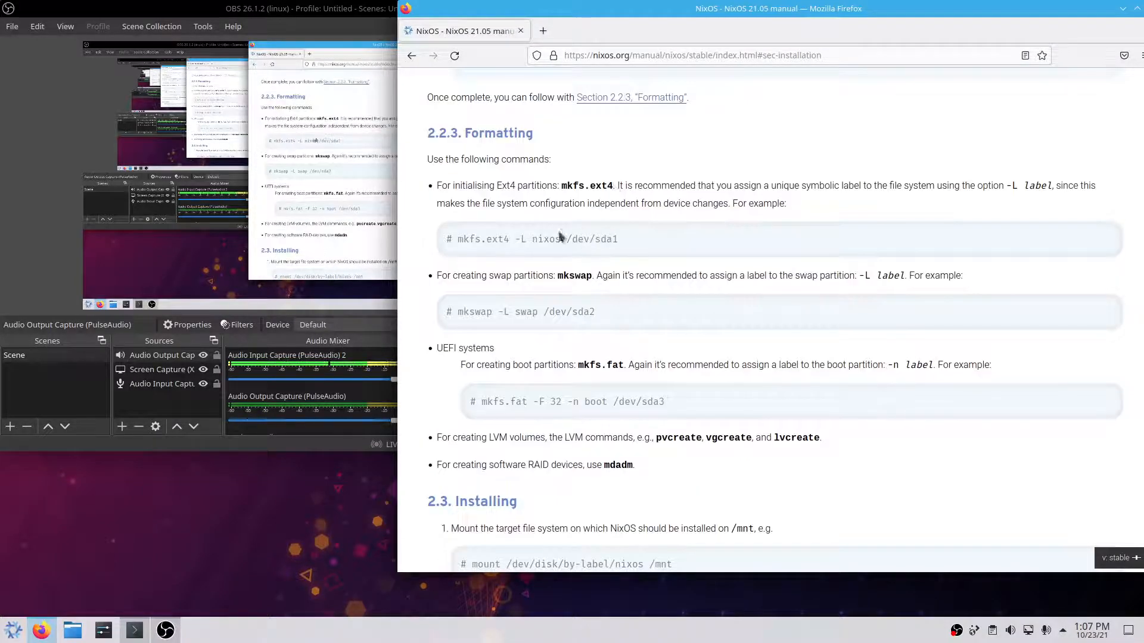
double_click(545, 239)
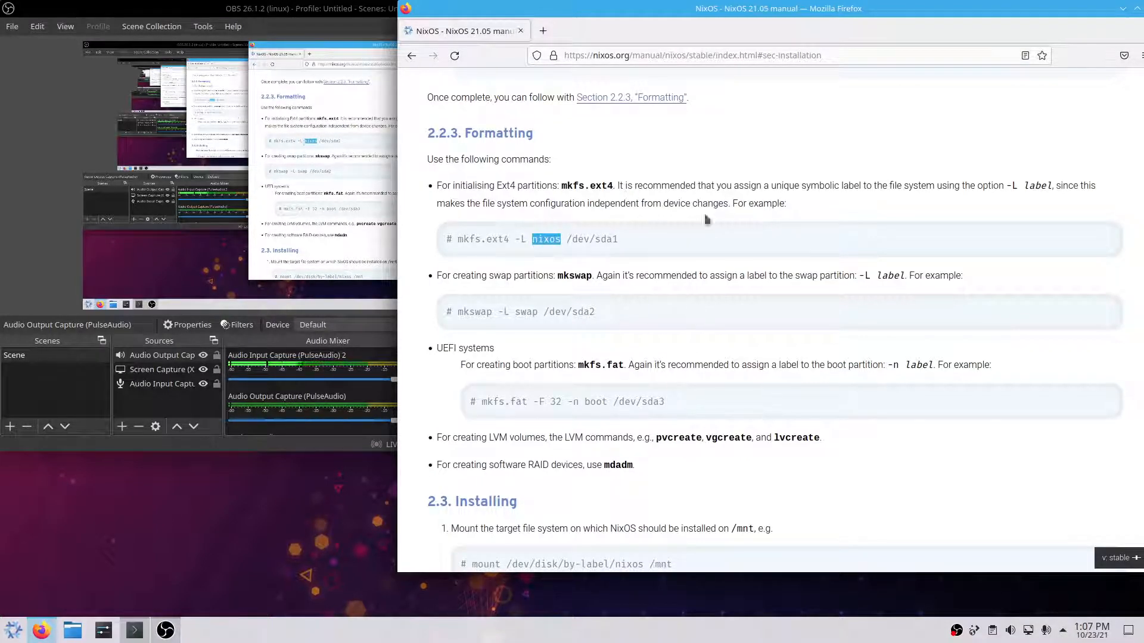
scroll("down", 3)
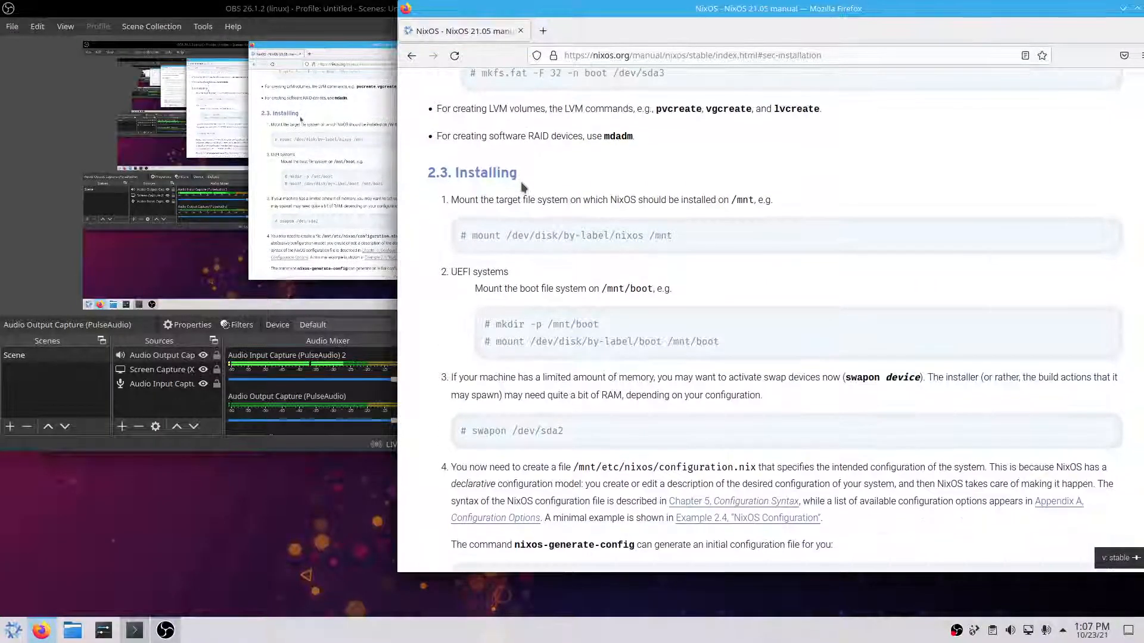
scroll("down", 3)
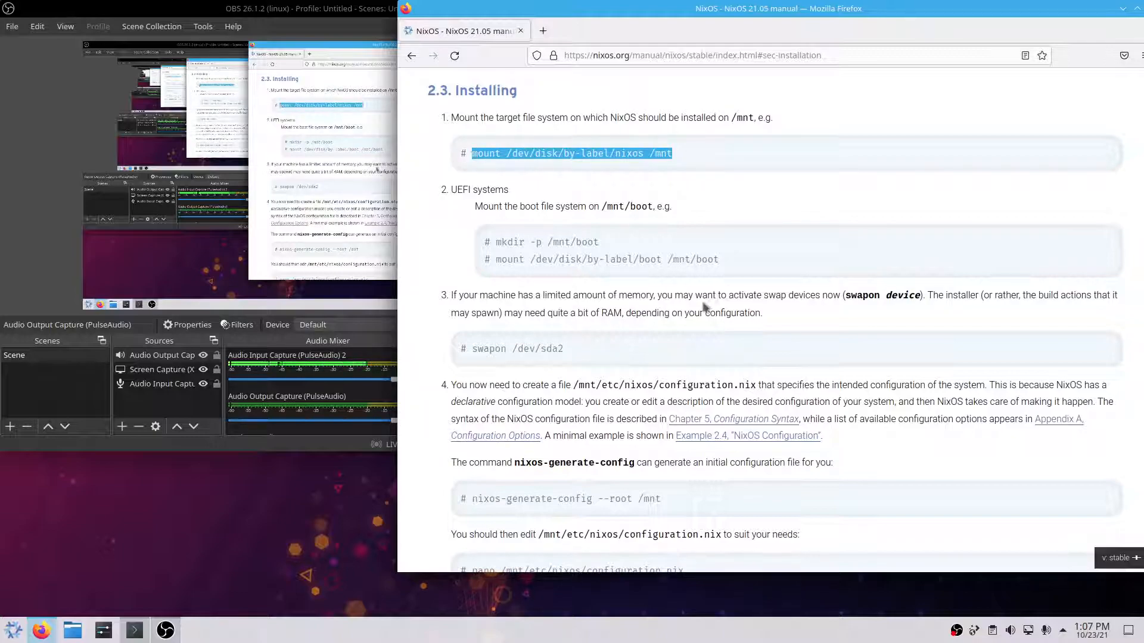
right_click(571, 153)
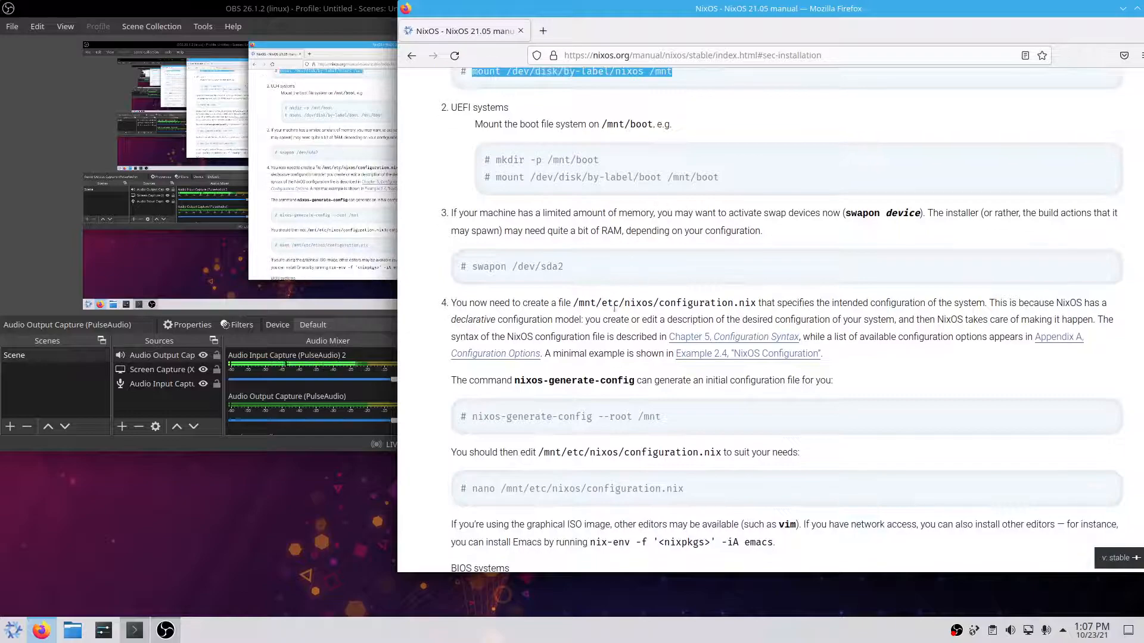
Scroll through 2.3 Installing's configuration steps, then open a new blank tab.
scroll("down", 3)
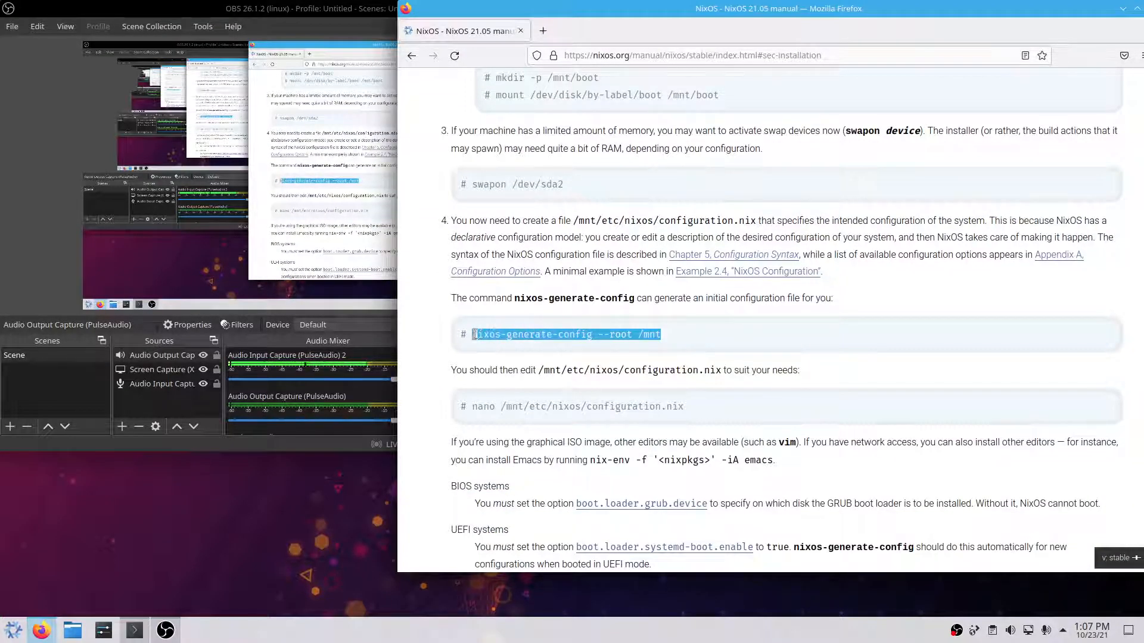
scroll("down", 3)
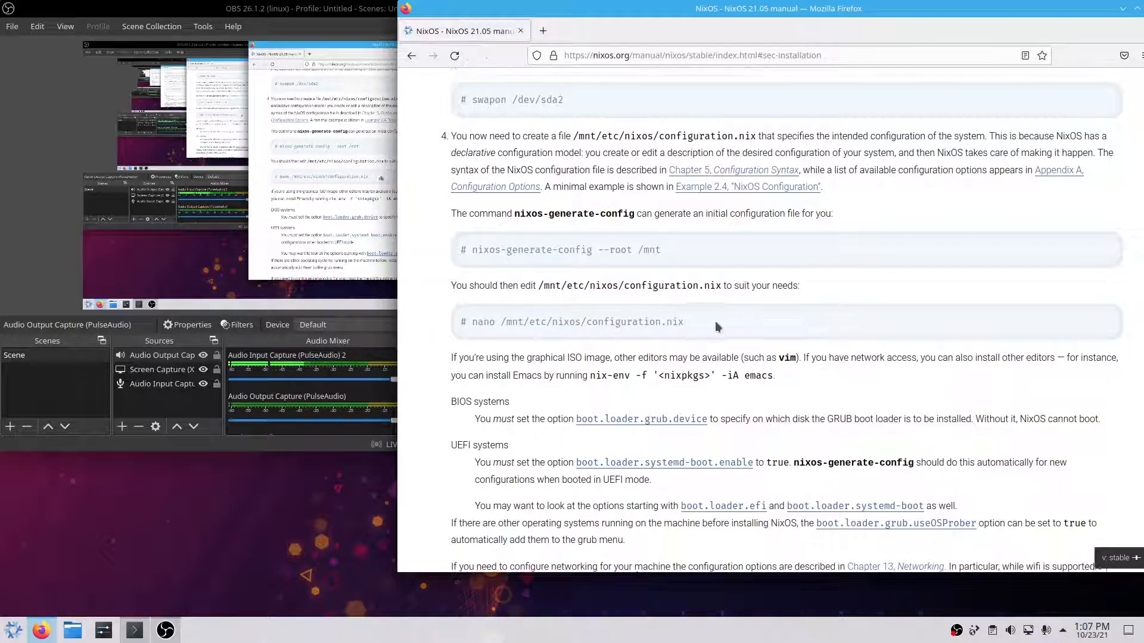
scroll("down", 3)
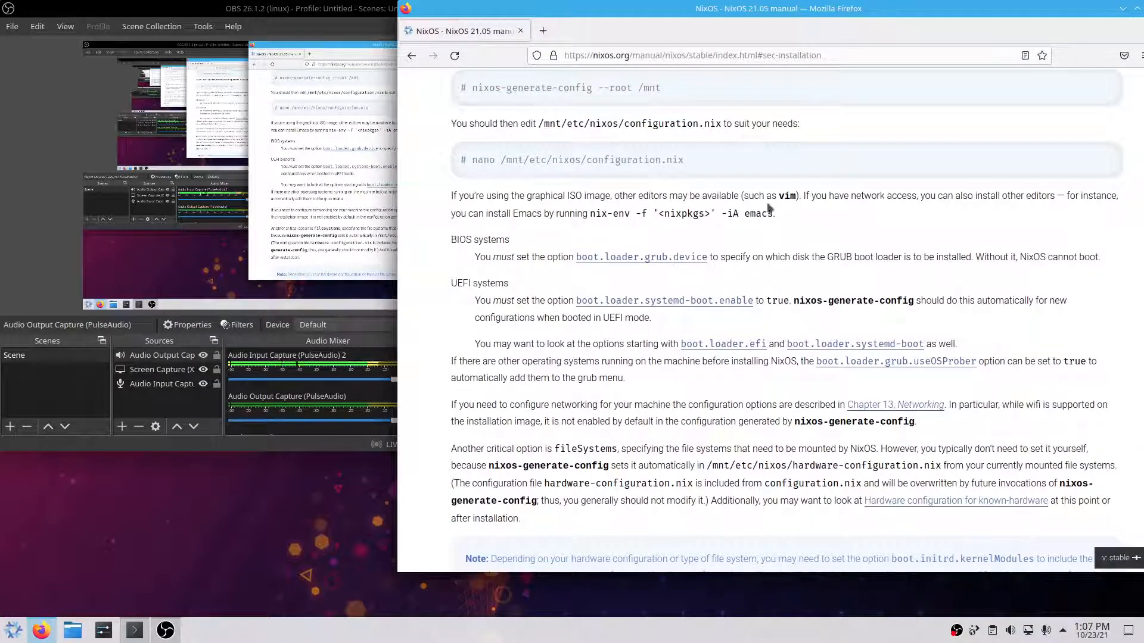
mouse_move(697, 267)
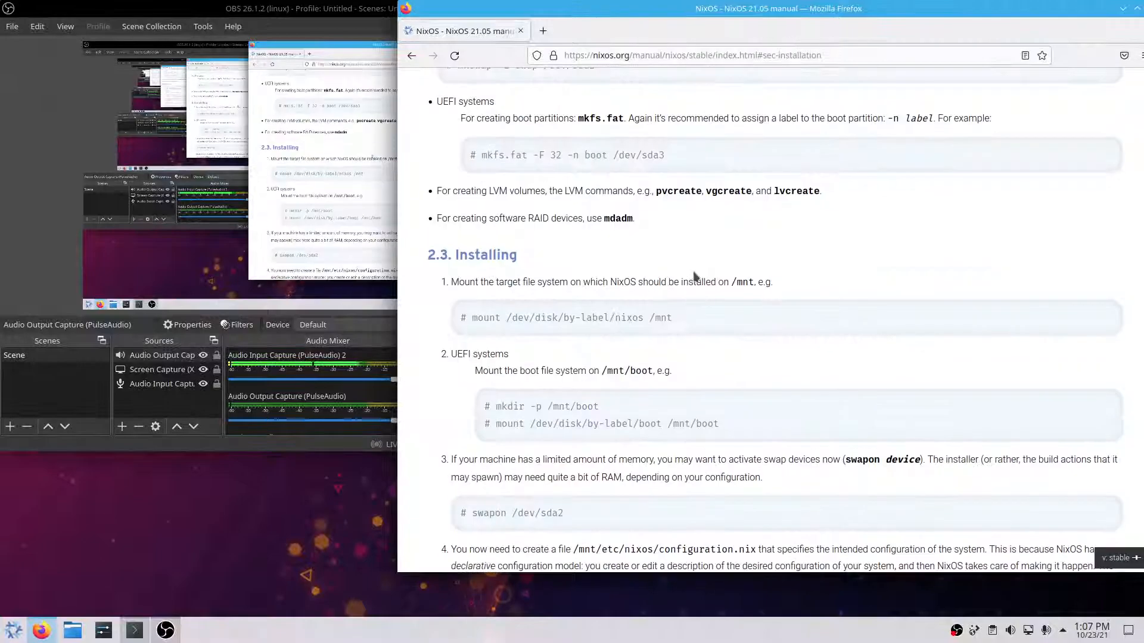
left_click(542, 30)
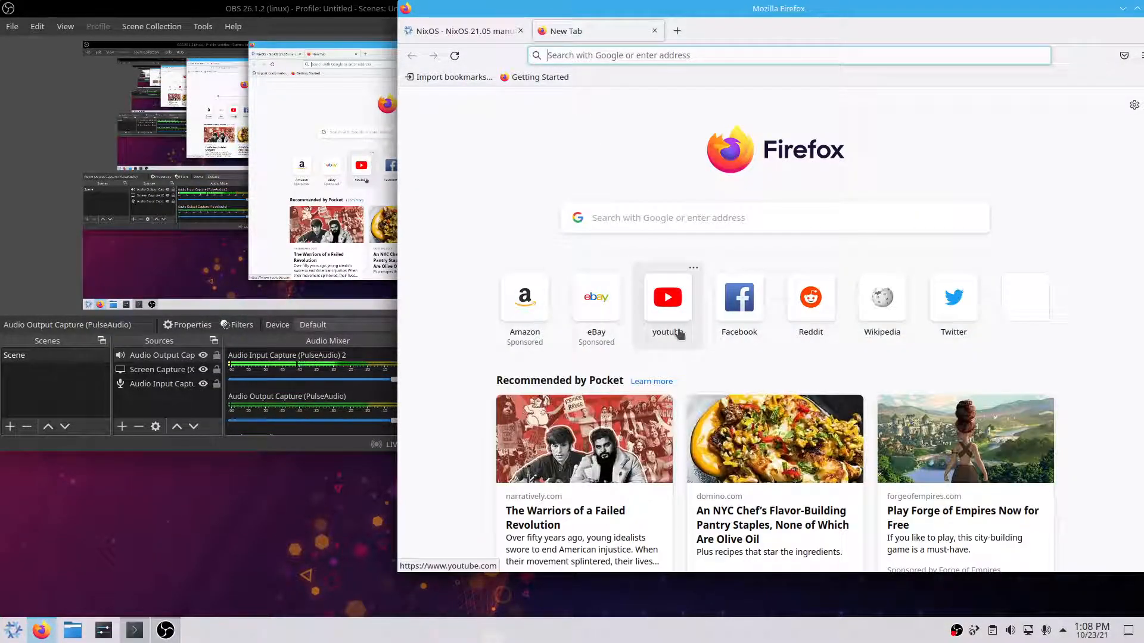
type("loadkeys")
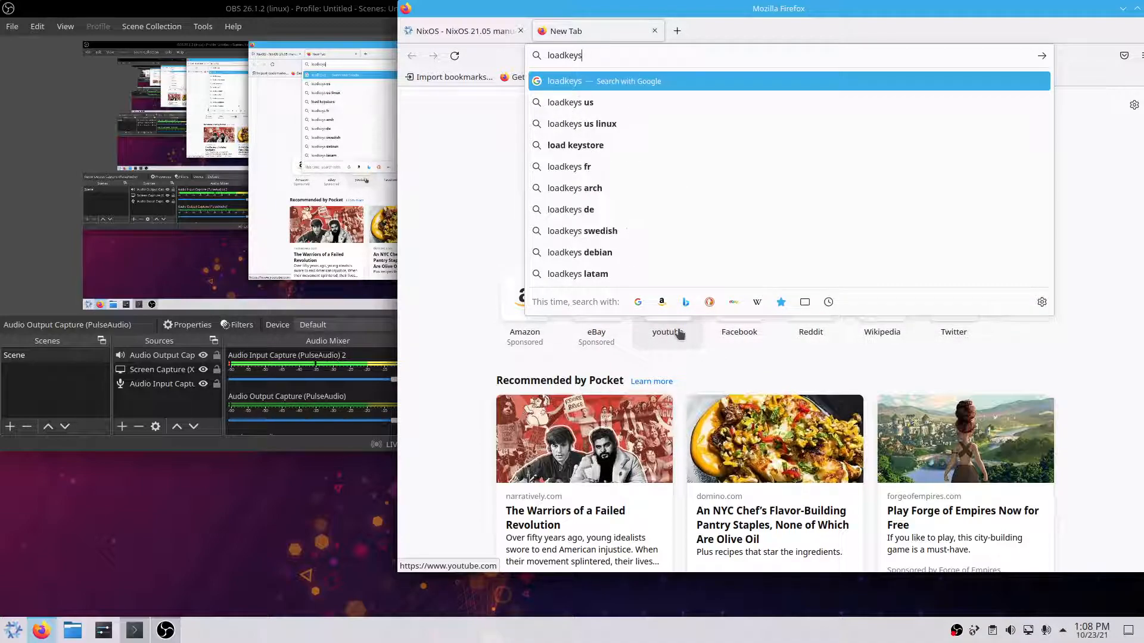
key("BackSpace")
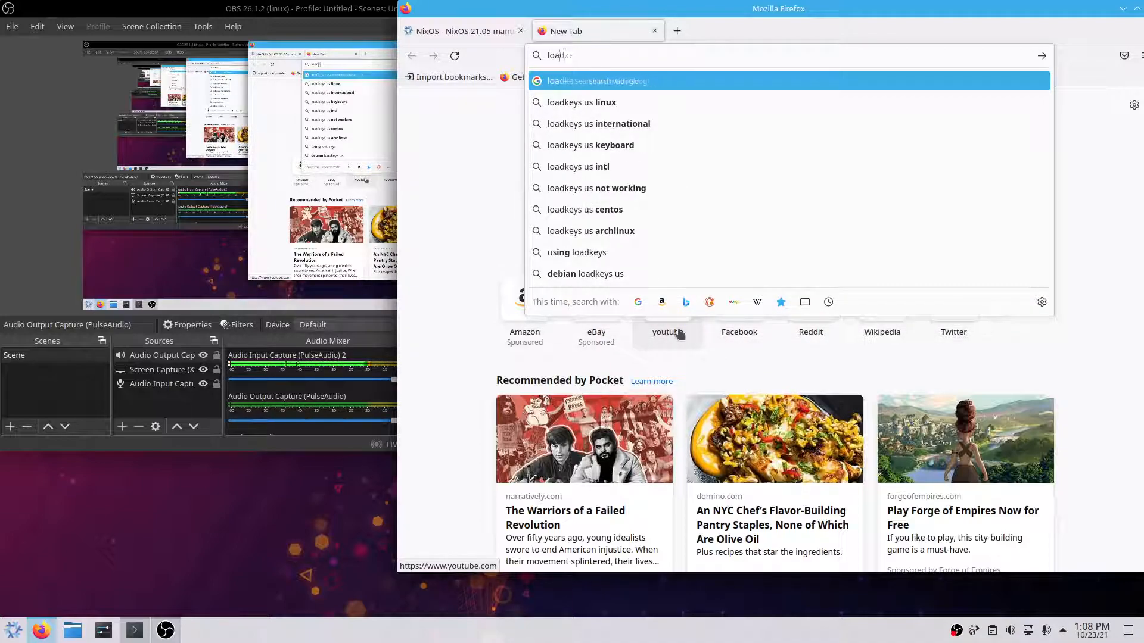
type("cfdisk")
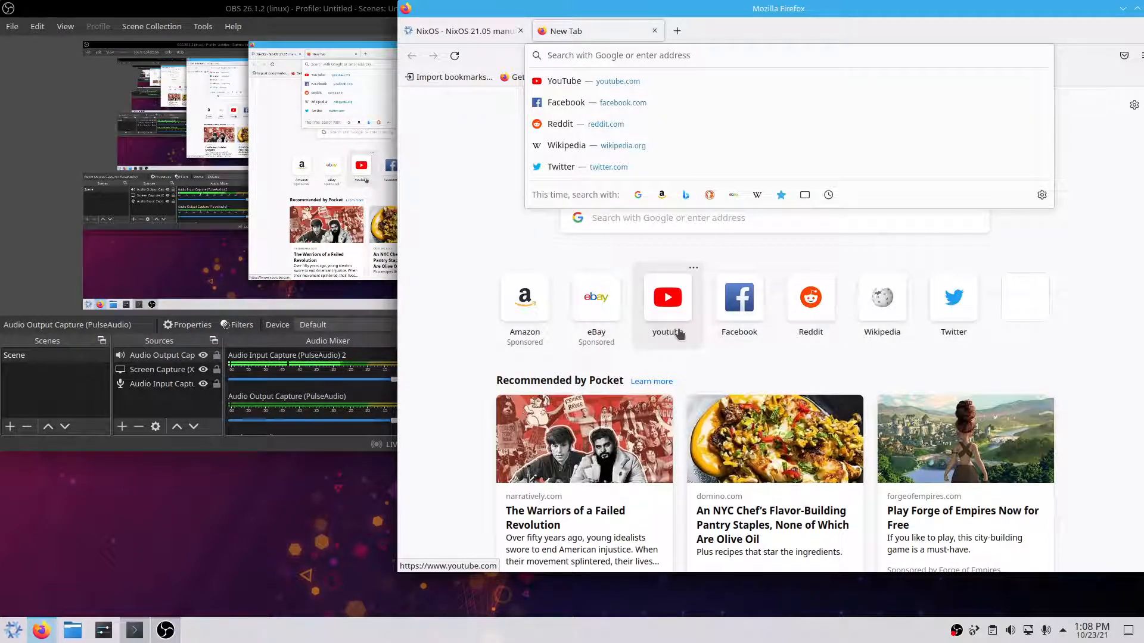
type("mkswap")
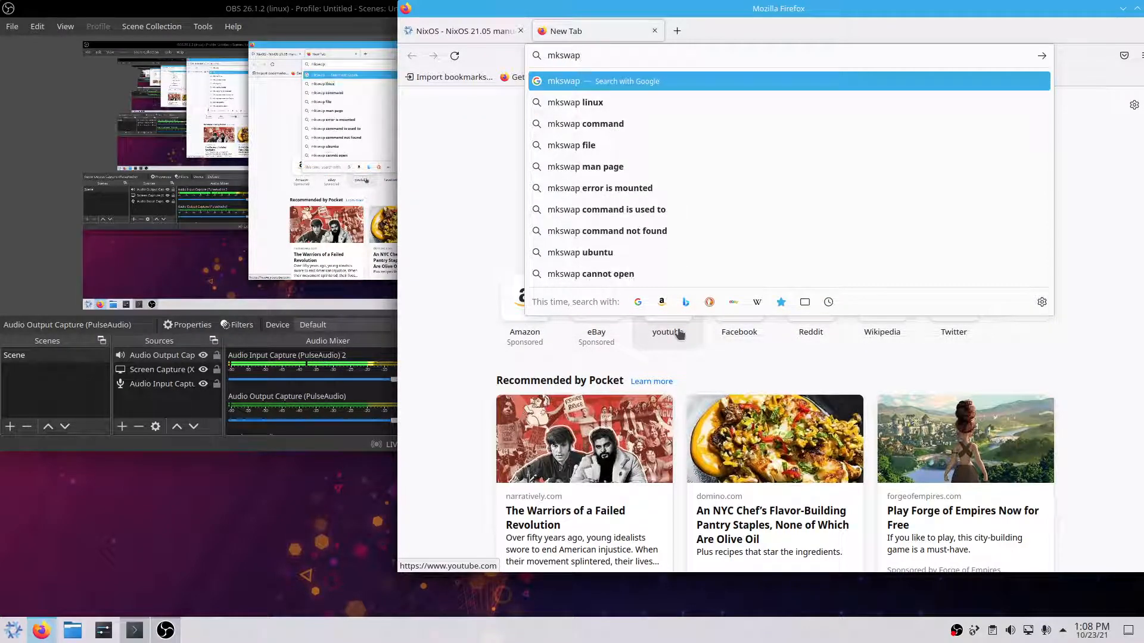
type("/dev")
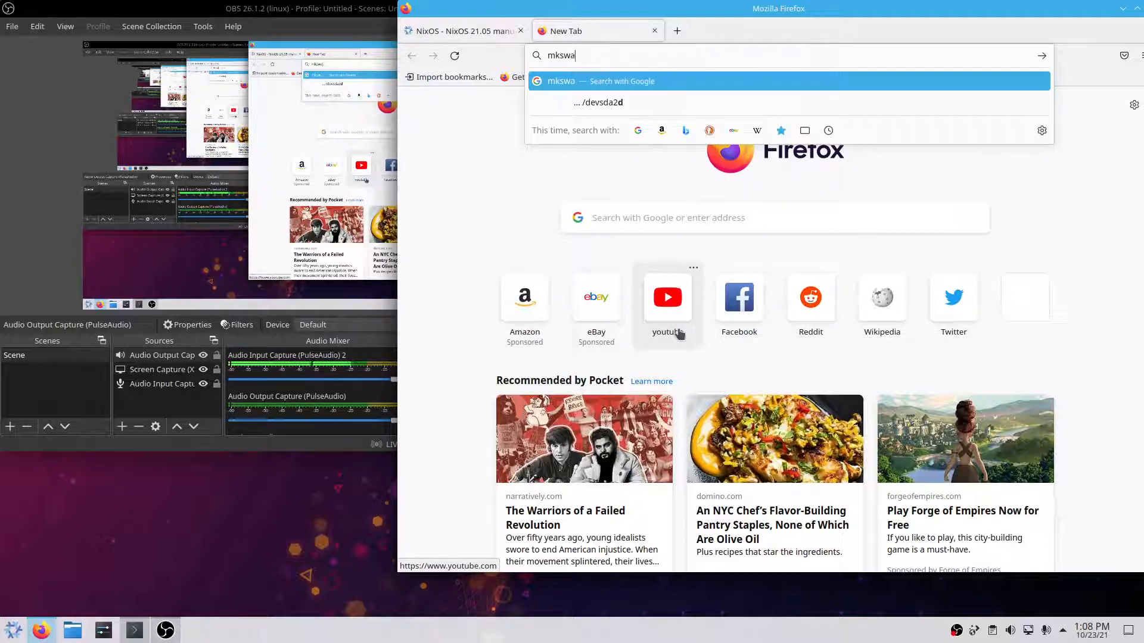
type("mkfs.ext")
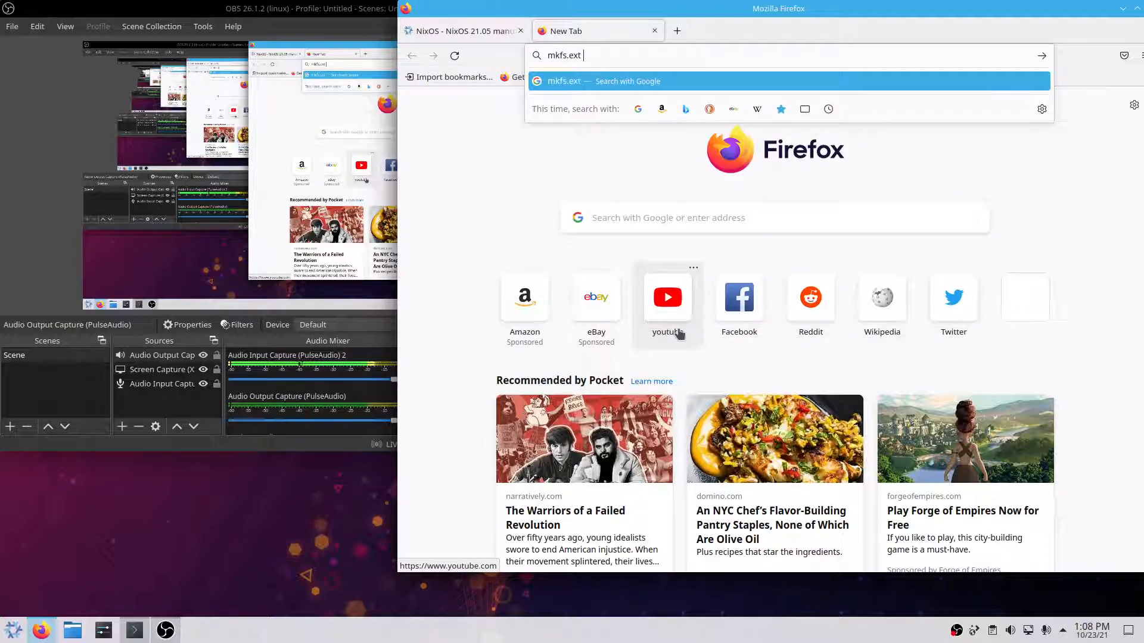
type("4")
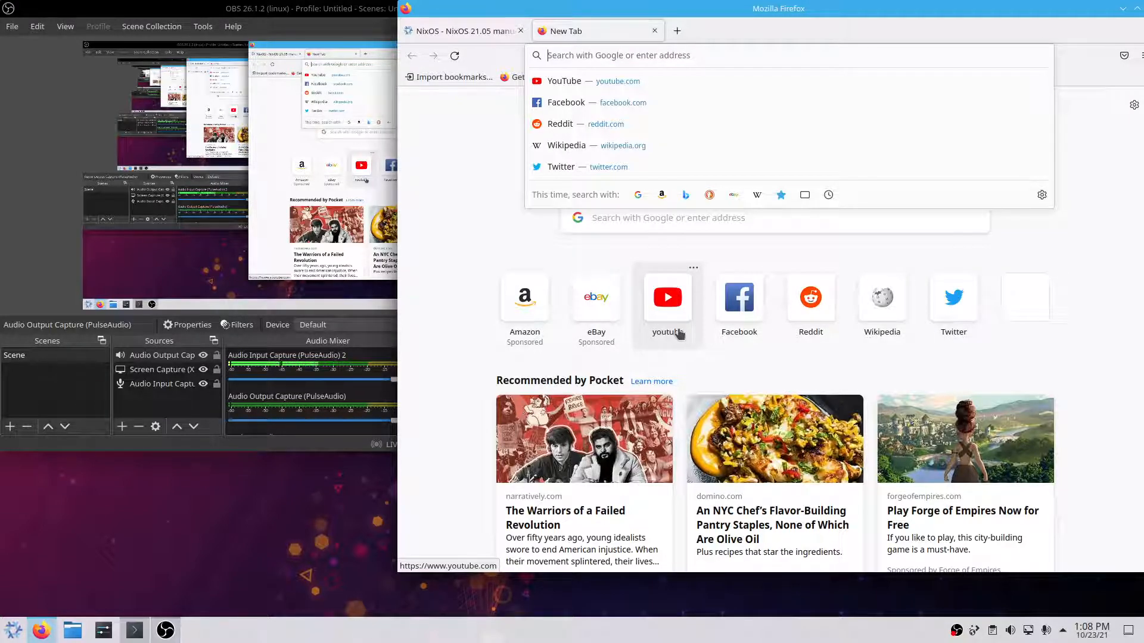
type("mkfs.fat -F")
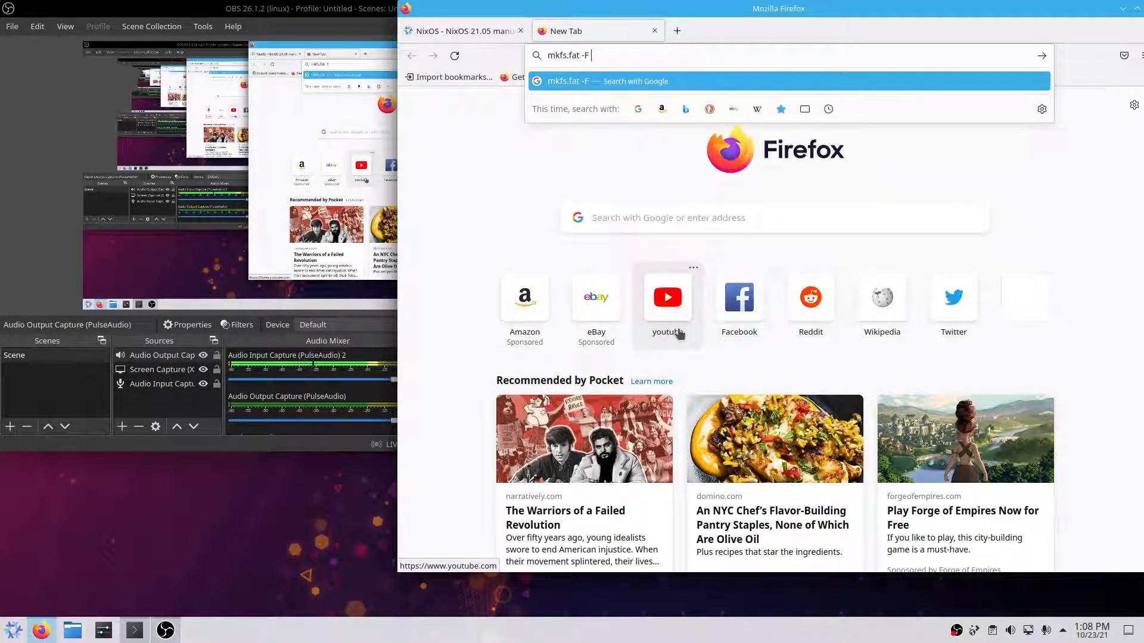
type("32")
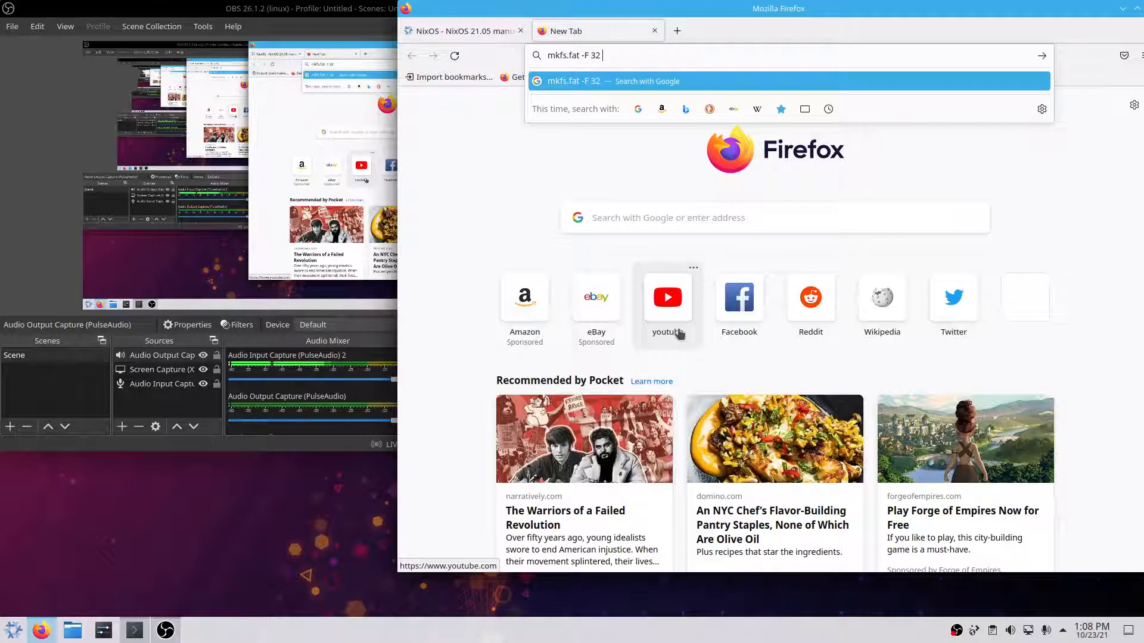
type("/d")
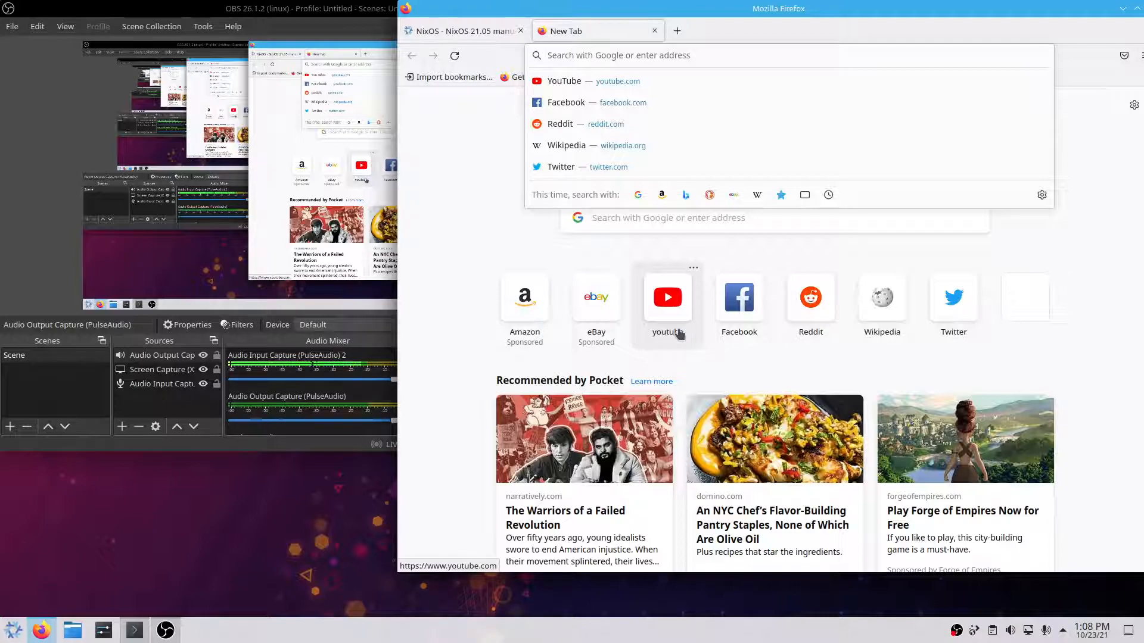
type("pacastra")
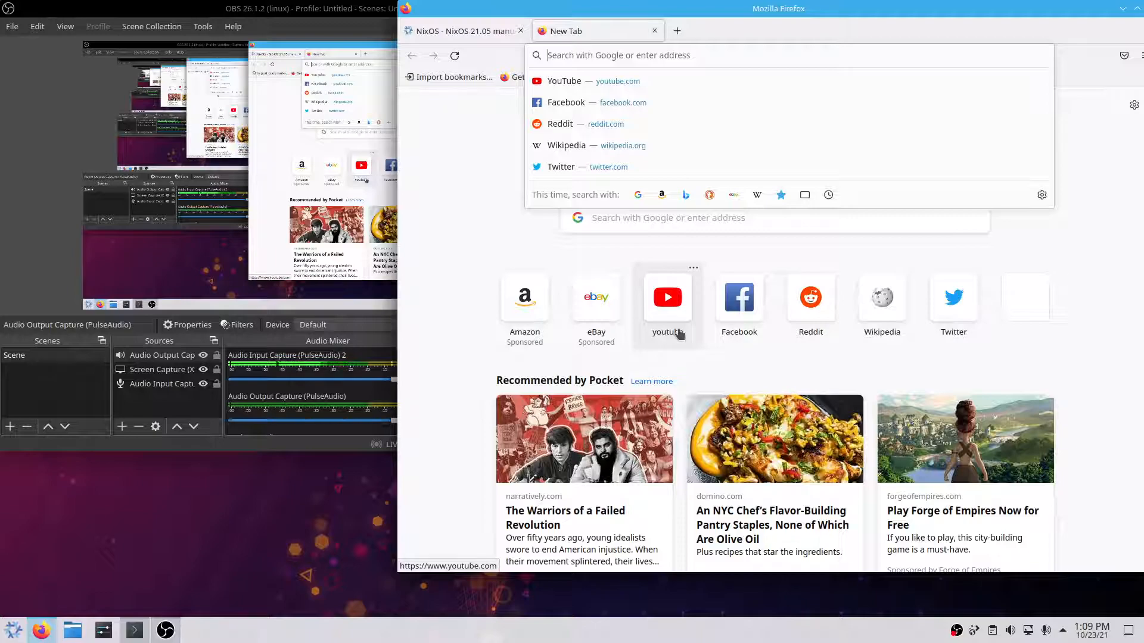
Search Google for 'gentoo amd64 handbook' and open the Gentoo AMD64 Handbook.
type("gentoo amdd64 and")
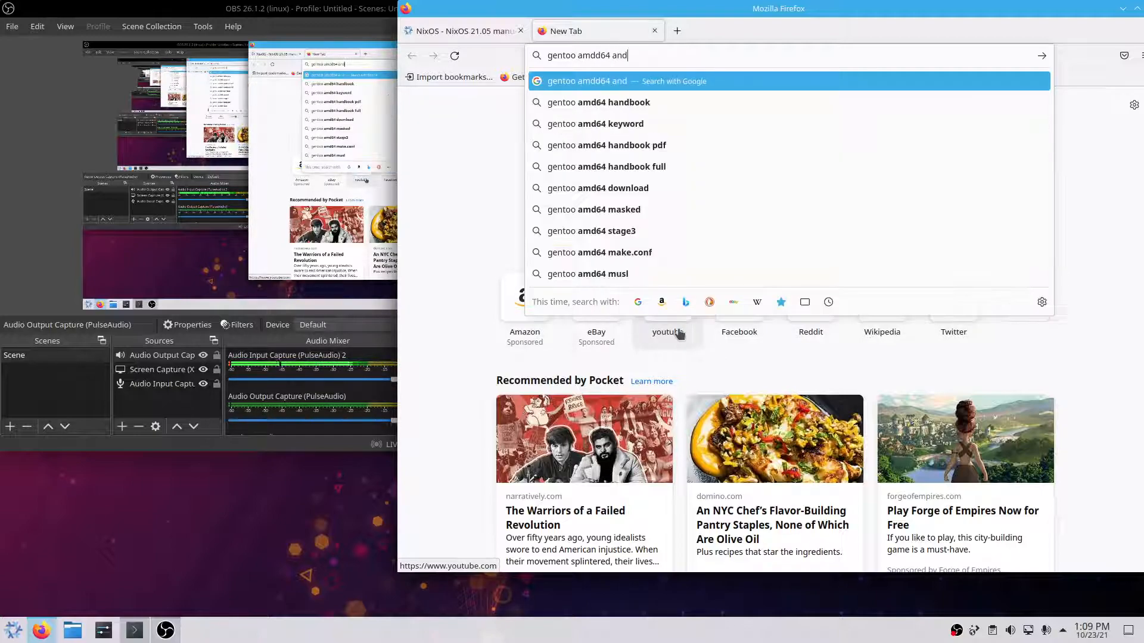
key("BackSpace")
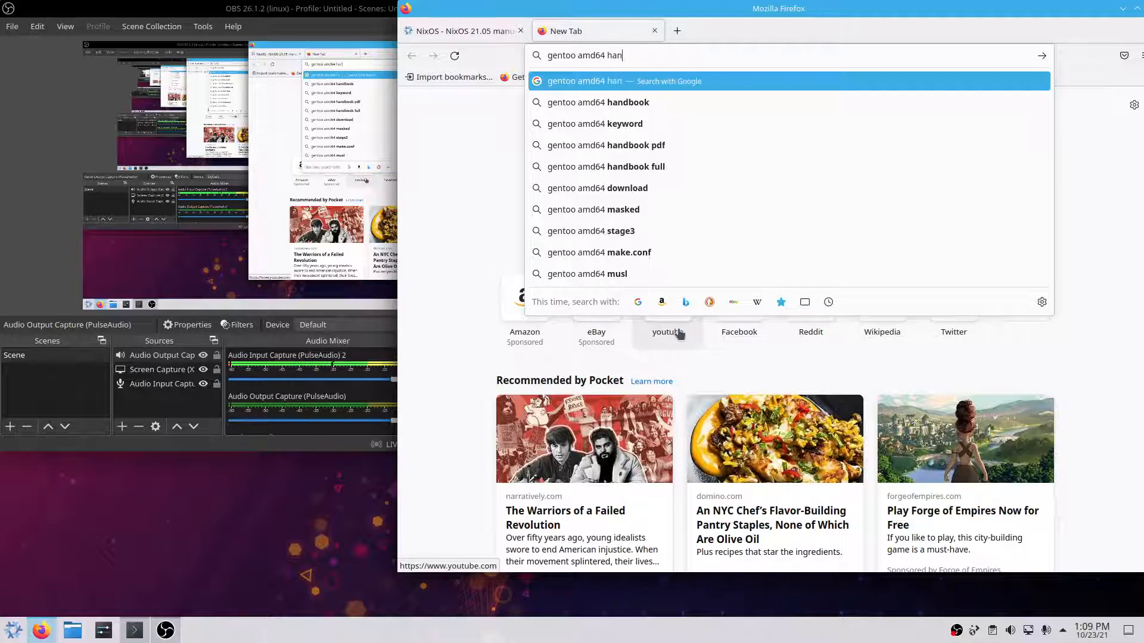
left_click(603, 102)
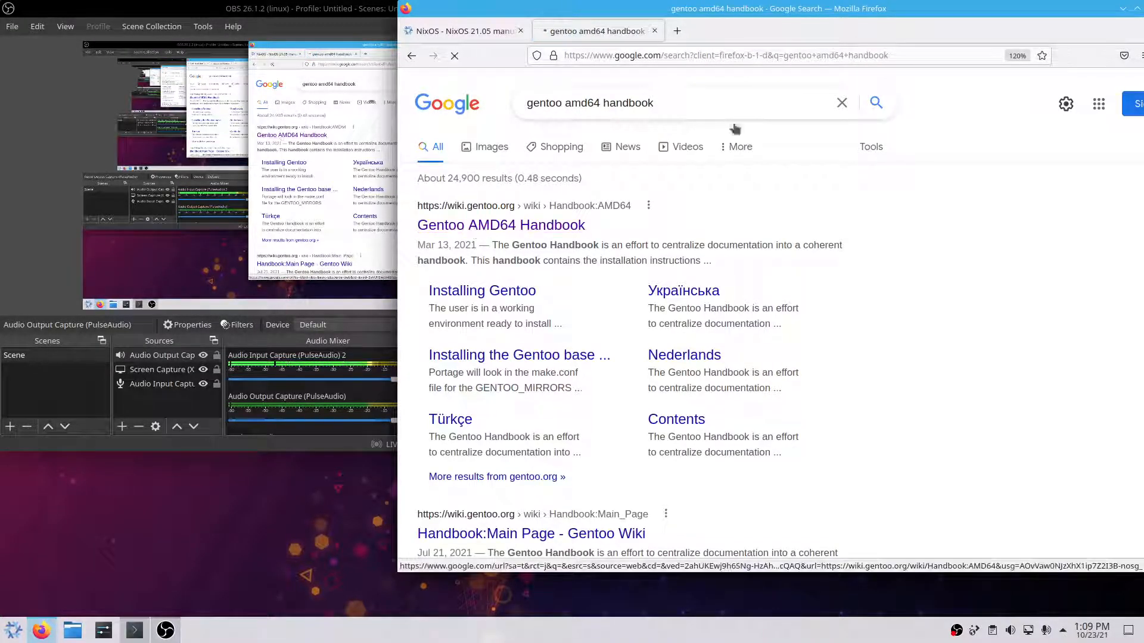
left_click(501, 225)
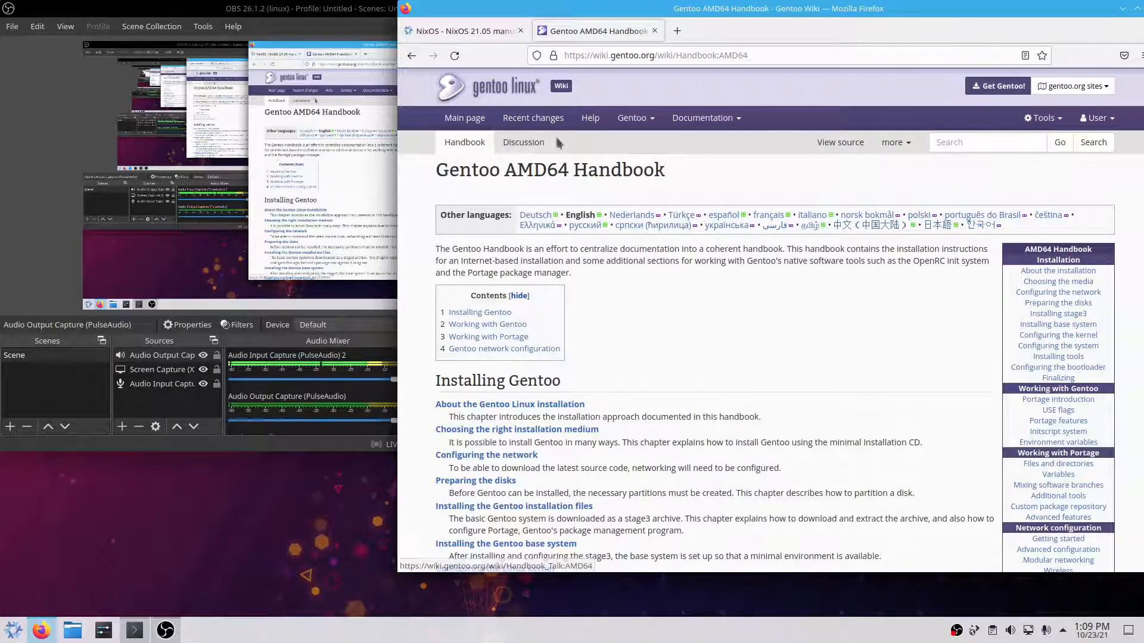
Read the 'Preparing the disks' chapter down to Filesystems, then open a blank tab.
scroll("down", 3)
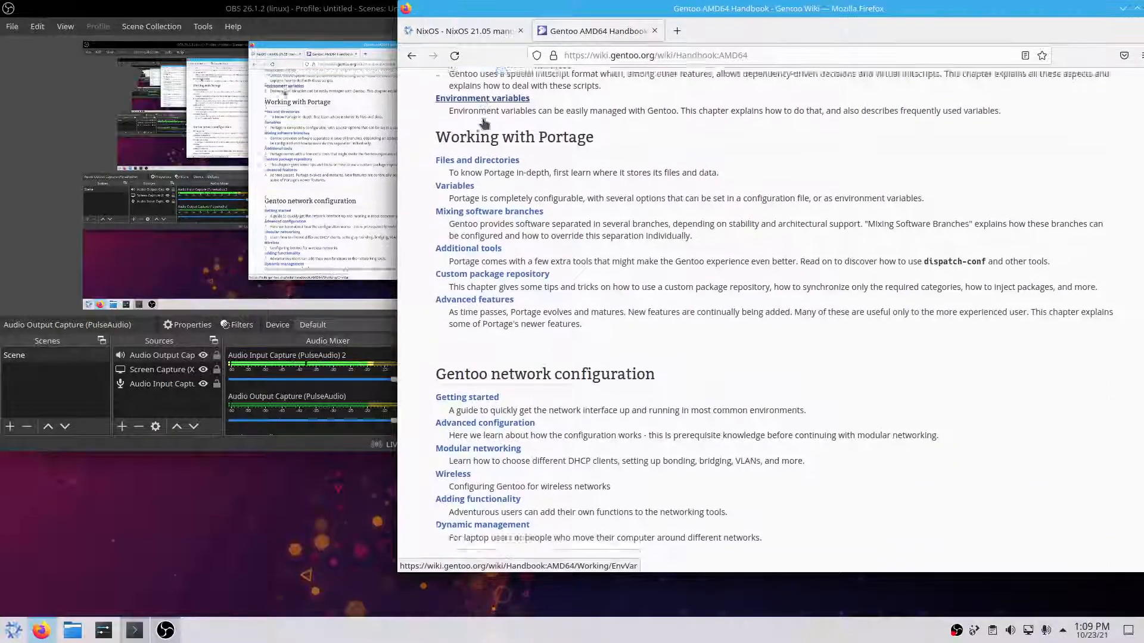
scroll("up", 3)
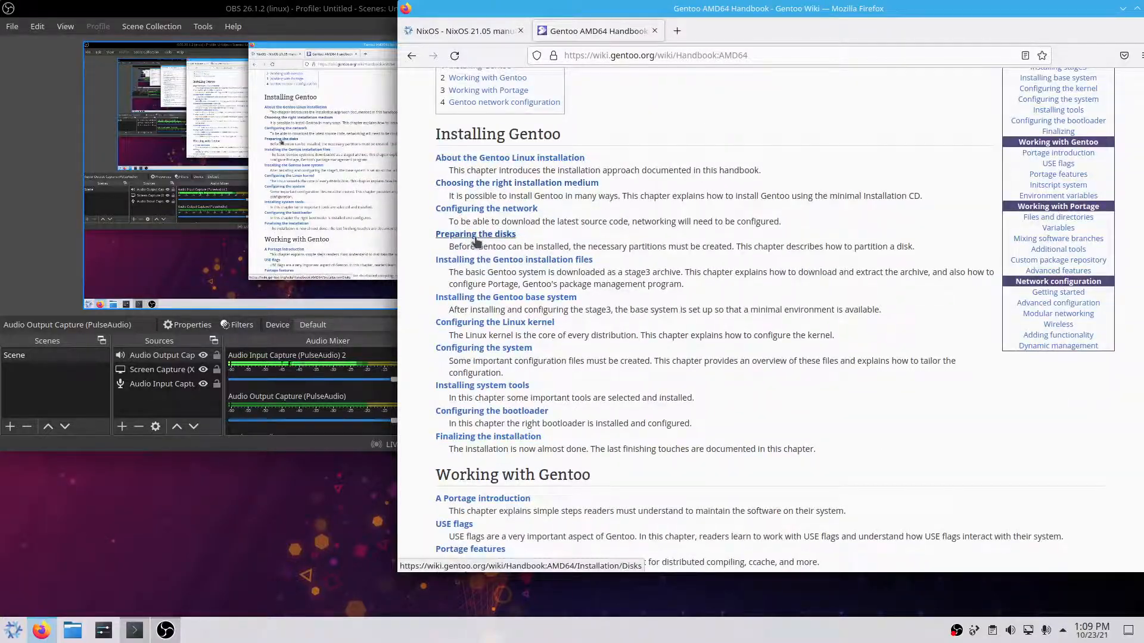
left_click(475, 234)
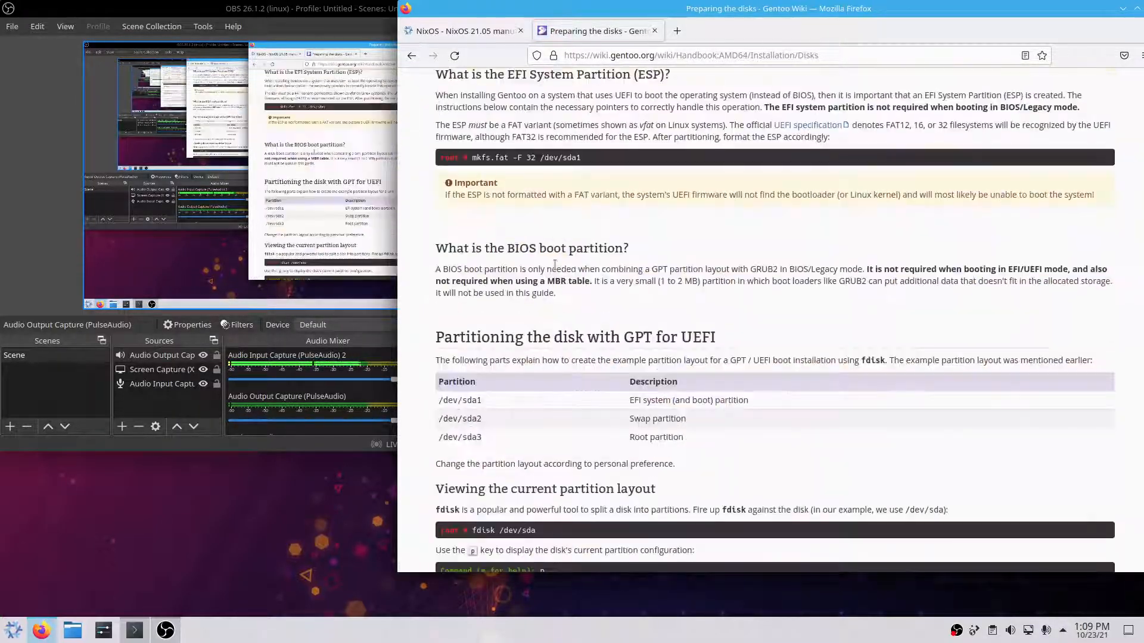
scroll("down", 3)
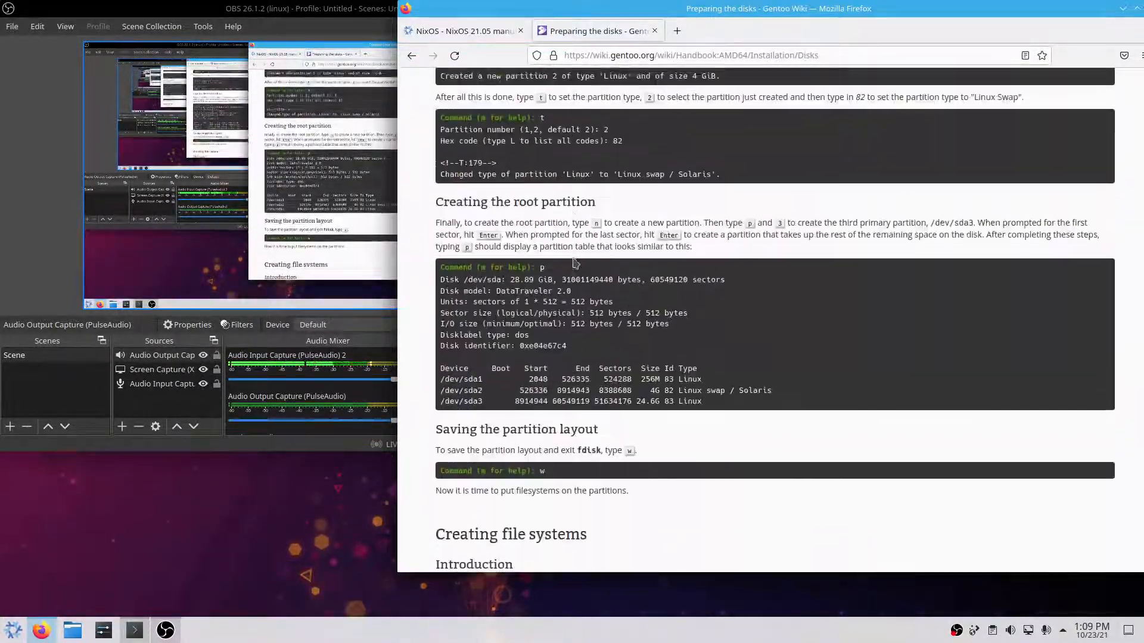
scroll("down", 3)
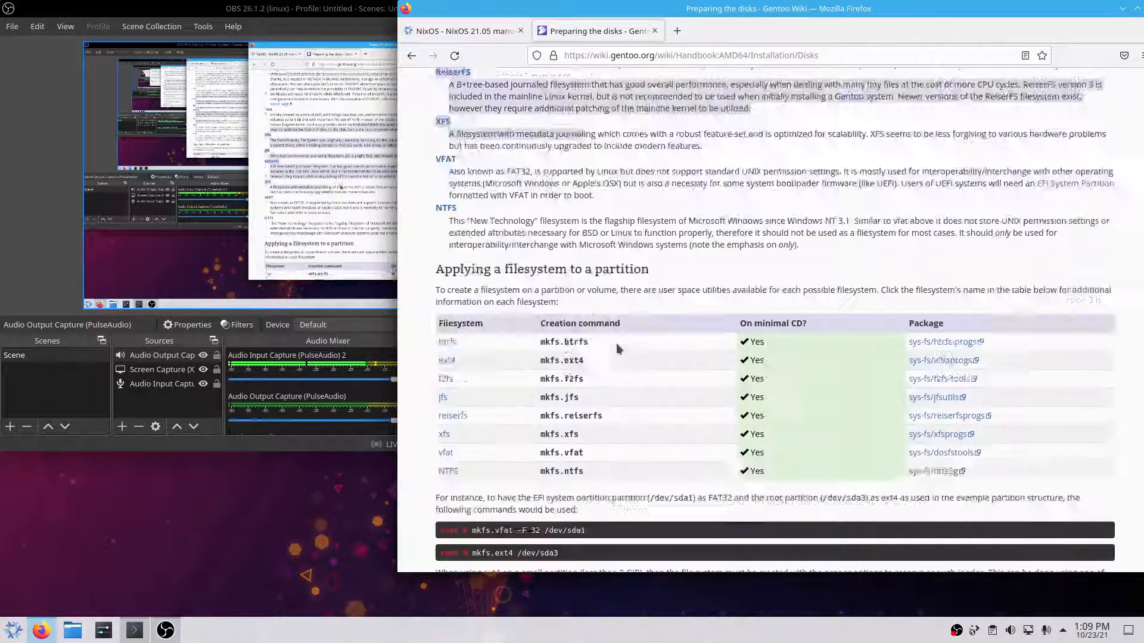
scroll("down", 3)
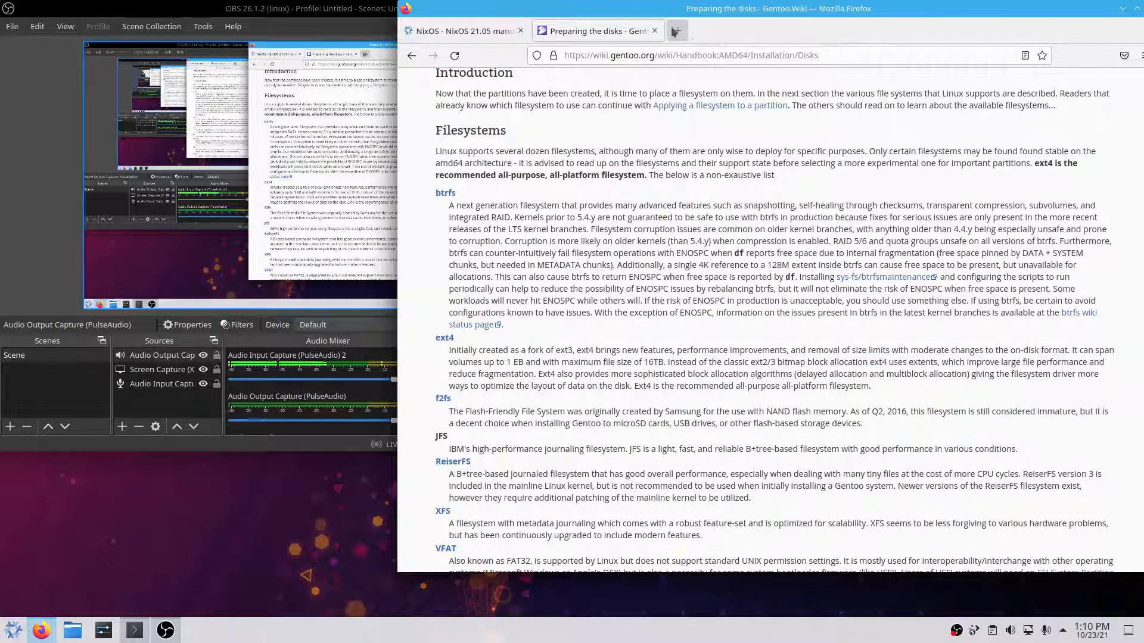
left_click(653, 30)
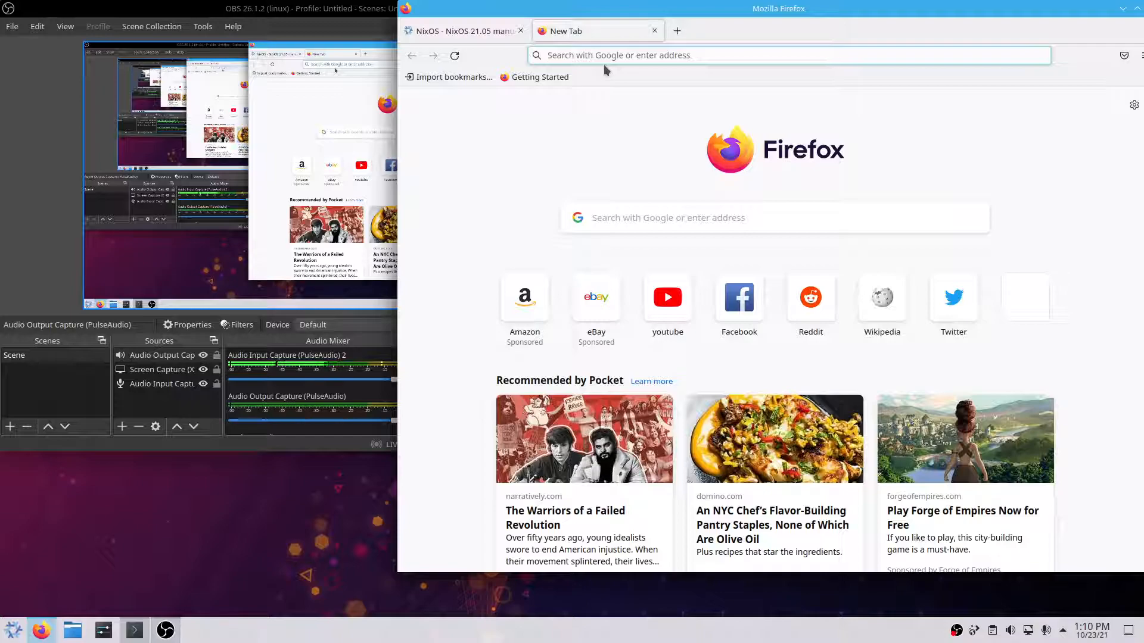
Search 'reiser fs owner murderer' and accept Google's reiserfs spelling suggestion.
type("reiseer fs")
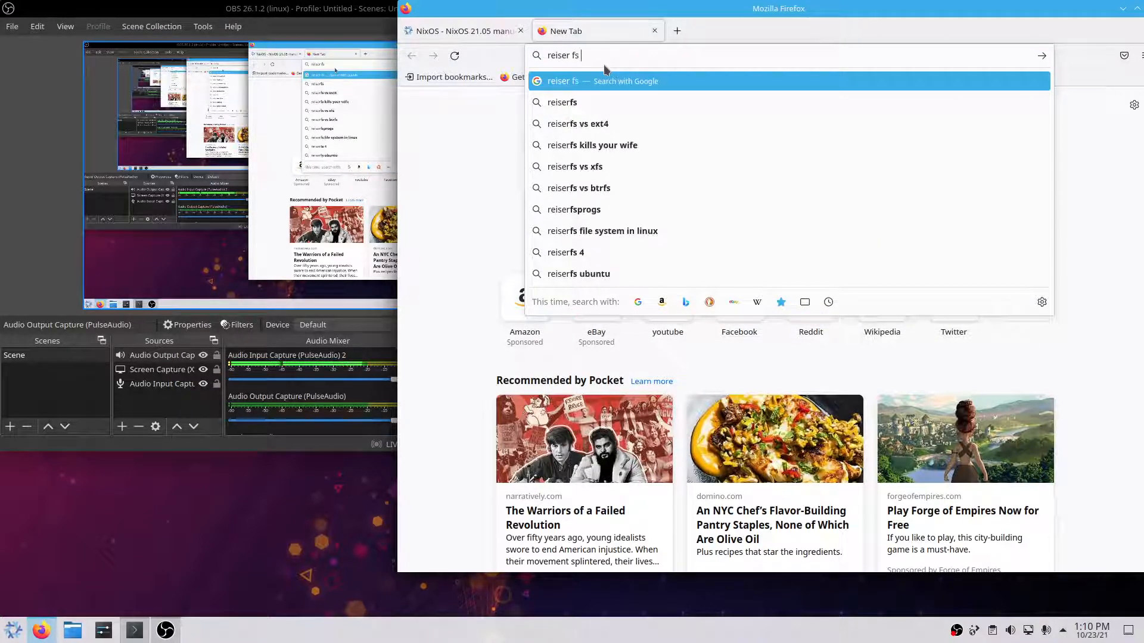
type("owe")
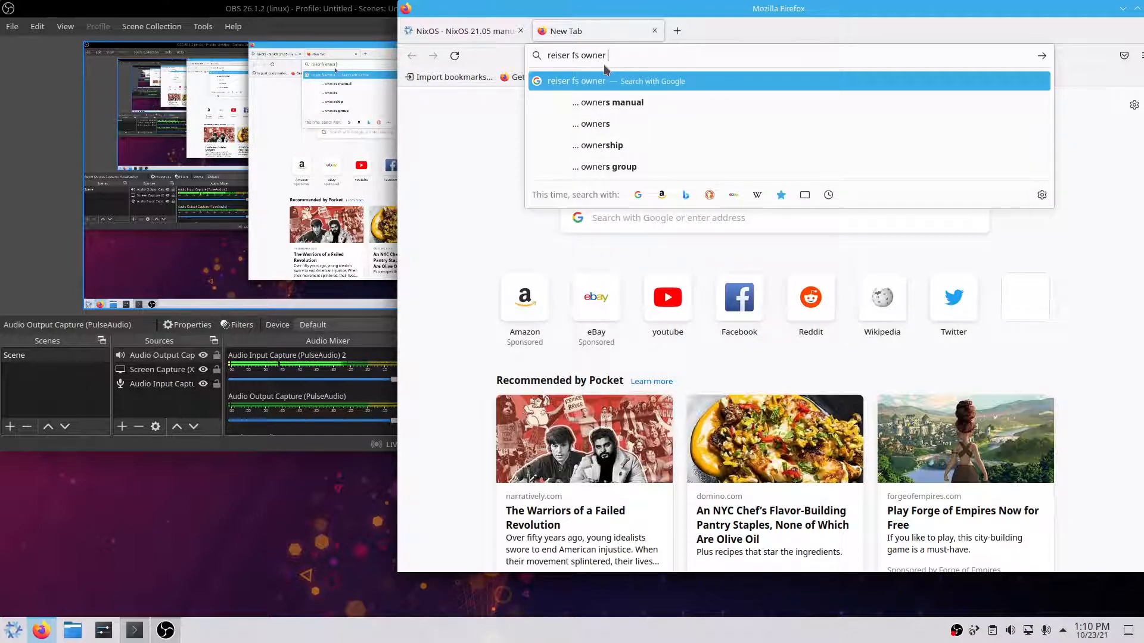
type("murderer")
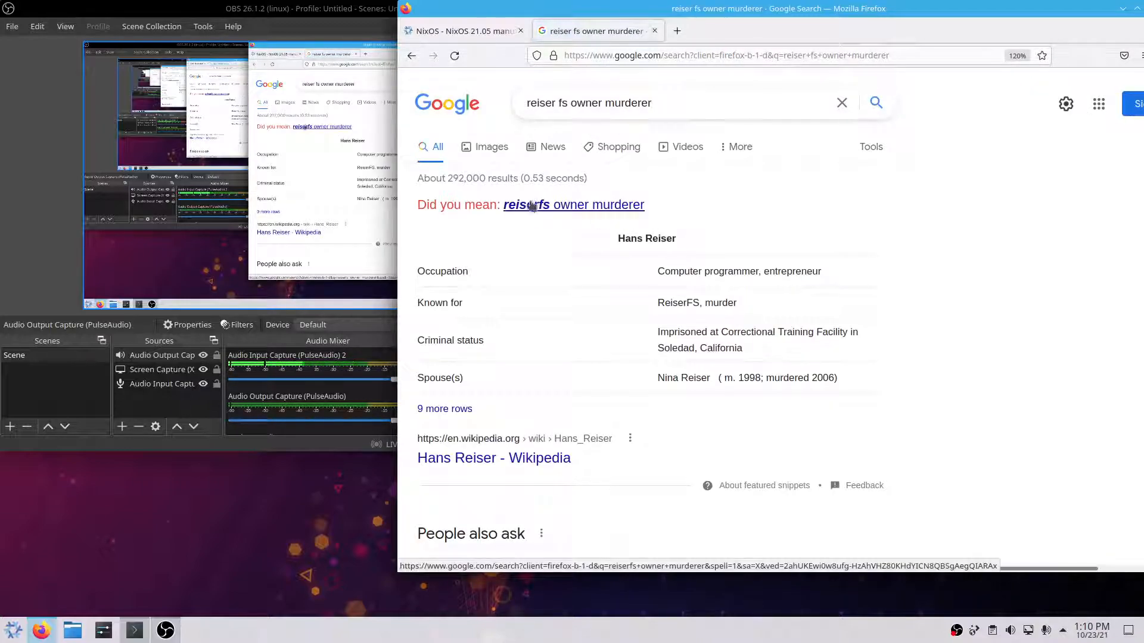
left_click(573, 204)
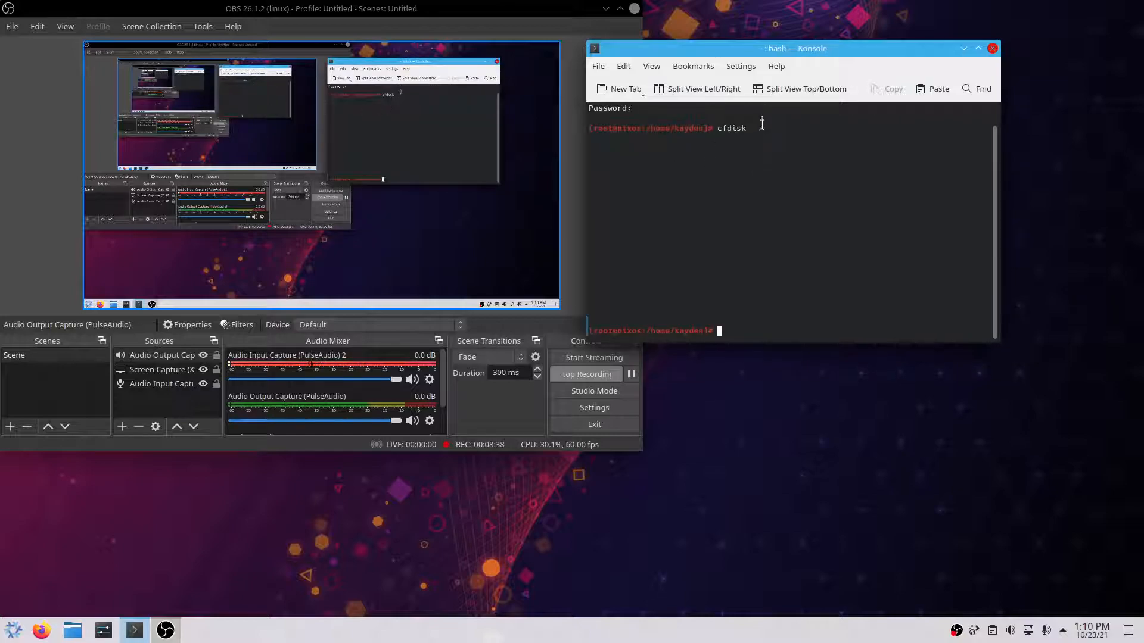
Exit the root terminal session and relaunch Firefox from the taskbar.
key("Return")
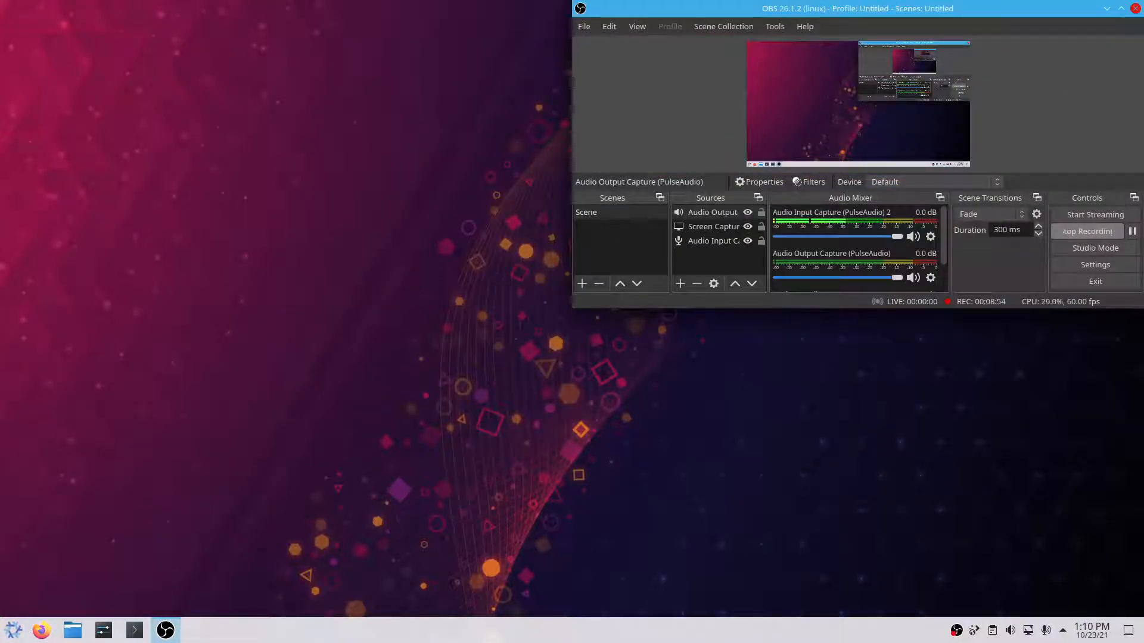
mouse_move(368, 121)
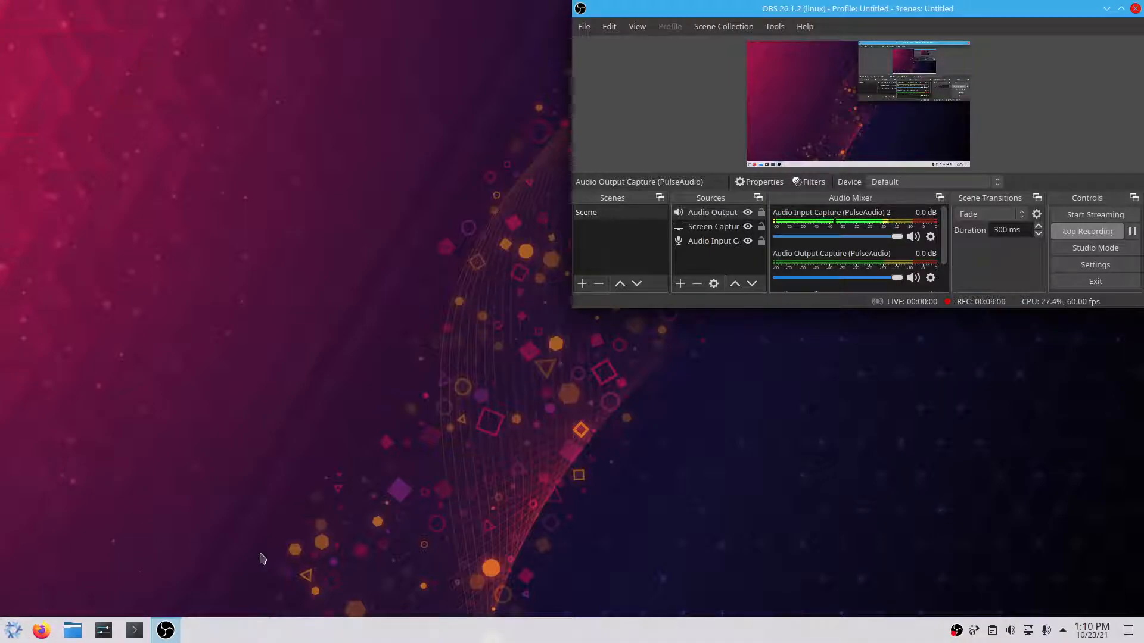
left_click(134, 630)
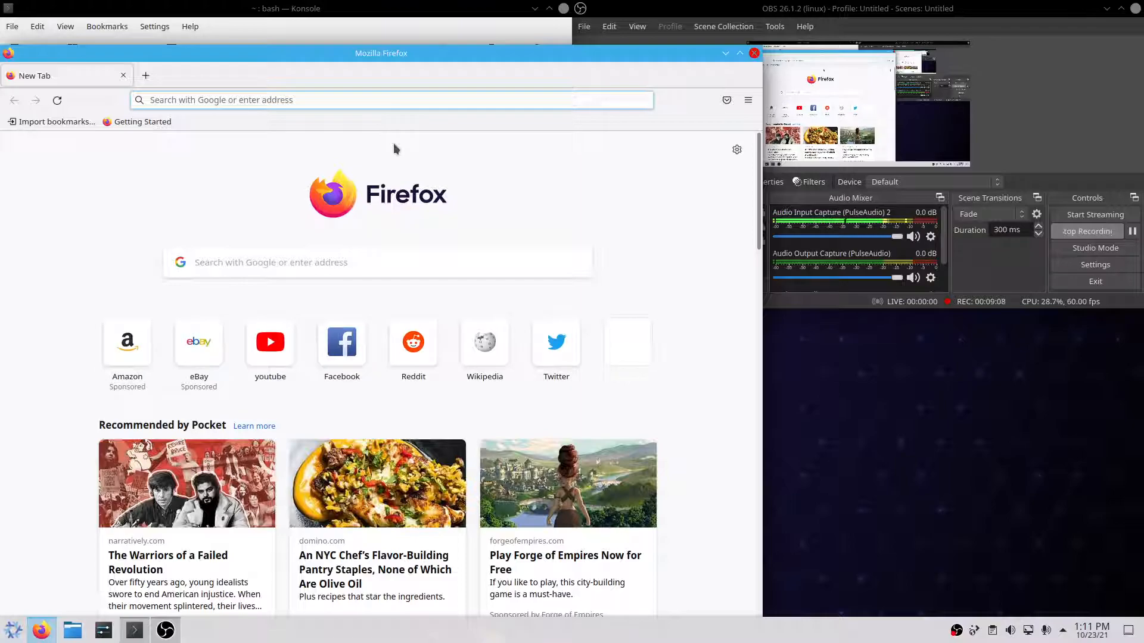
Search the web for 'nix package' and open the result.
type("ni")
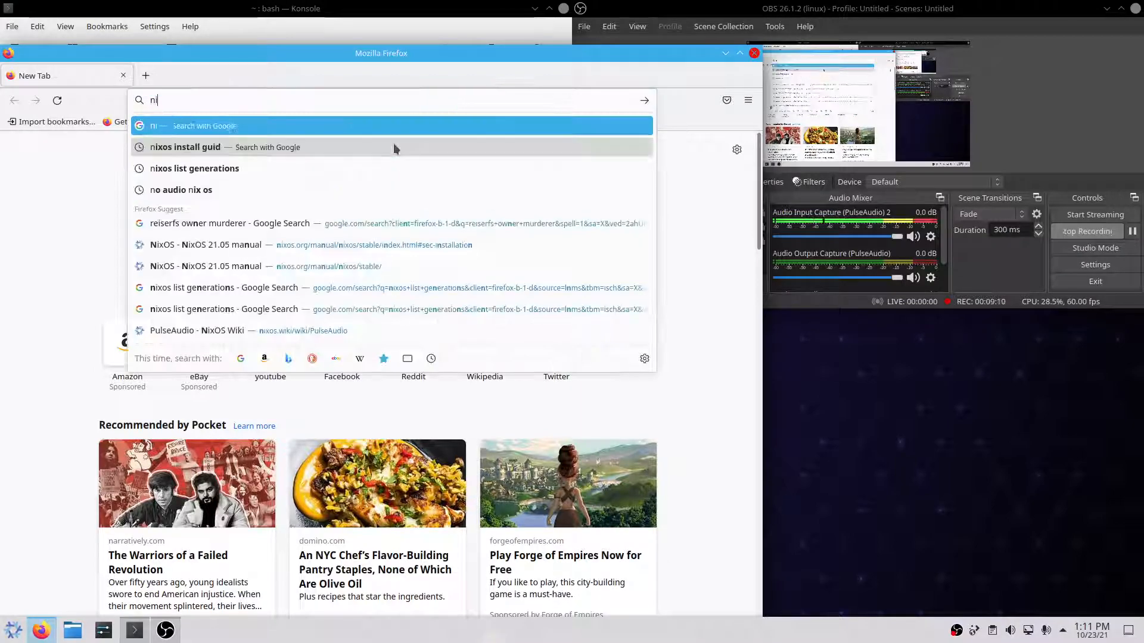
type("ix package")
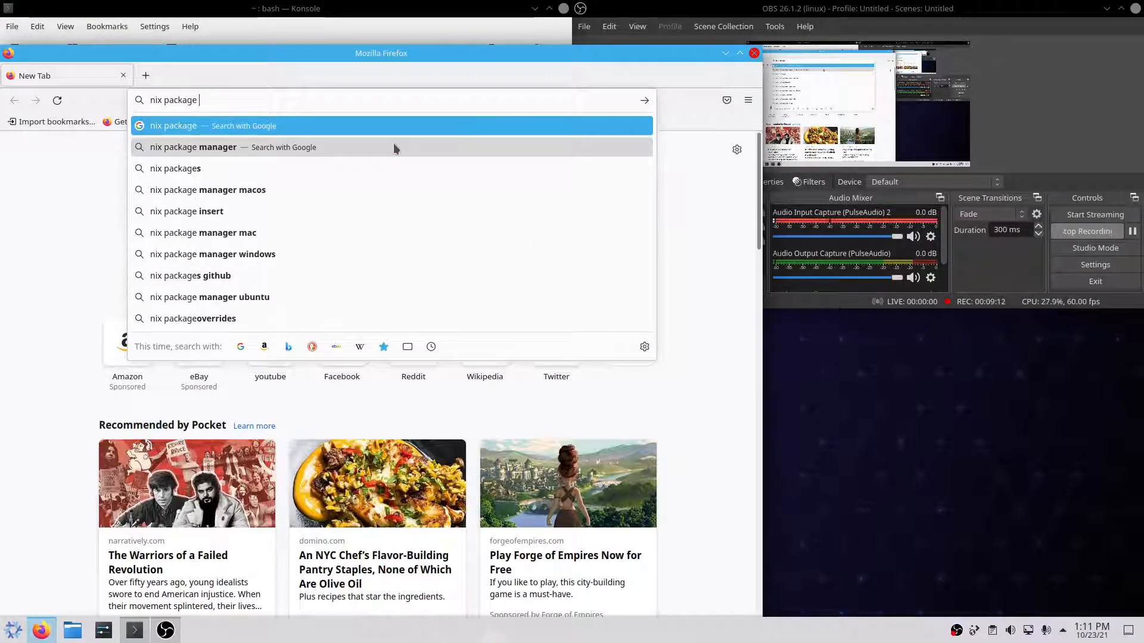
left_click(194, 146)
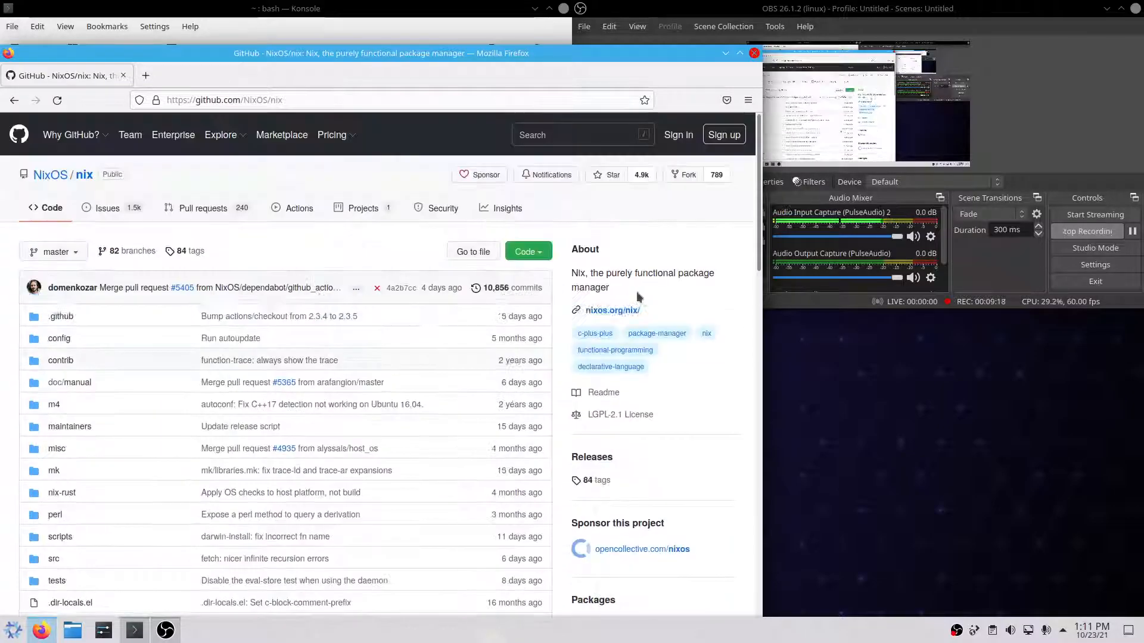
Scroll the NixOS/nix README and highlight the additional installation methods sentence.
scroll("down", 3)
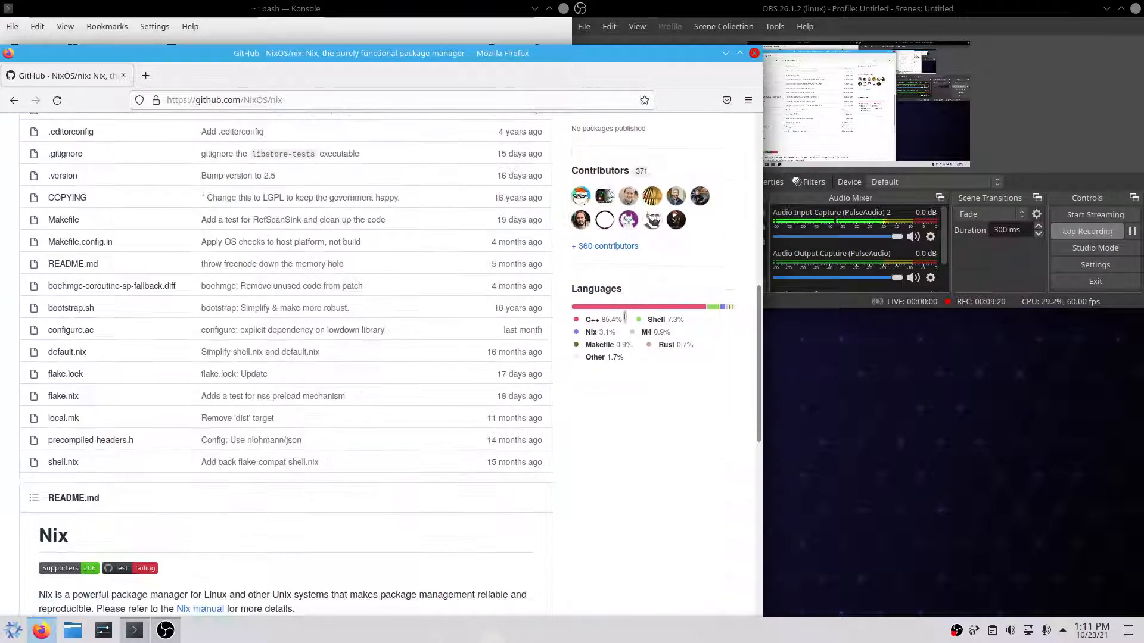
scroll("down", 3)
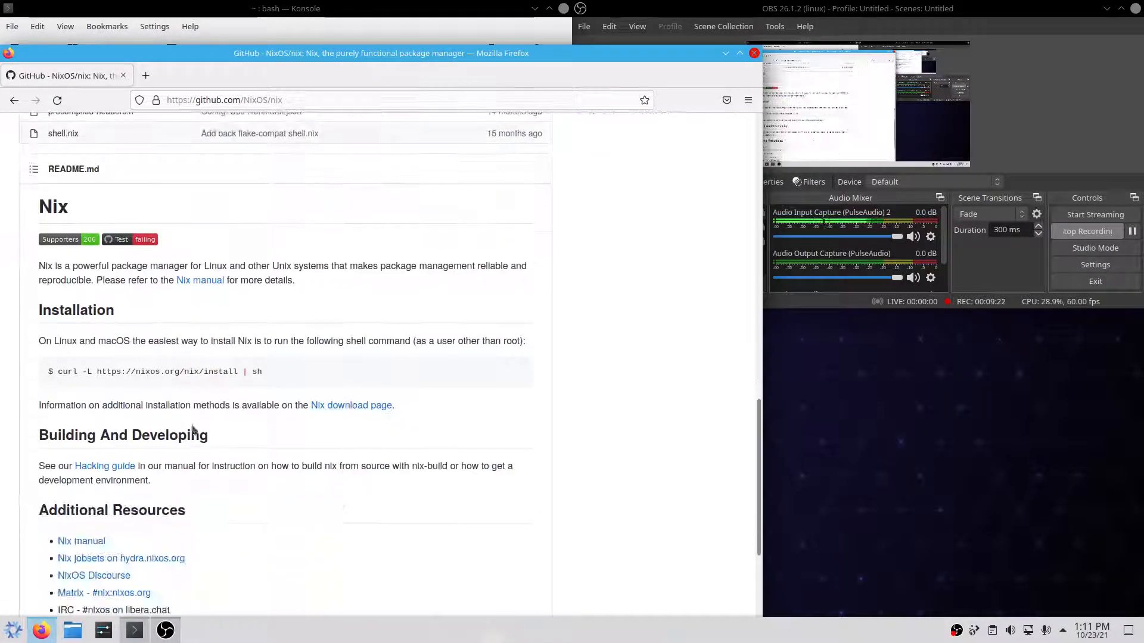
scroll("down", 3)
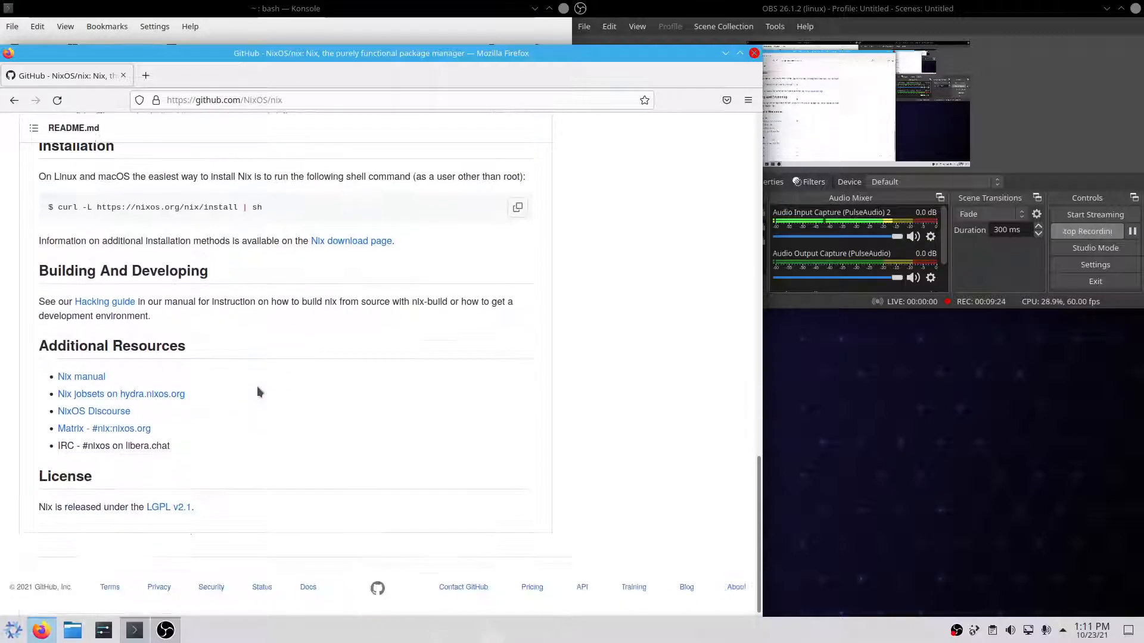
left_click_drag(178, 234, 394, 234)
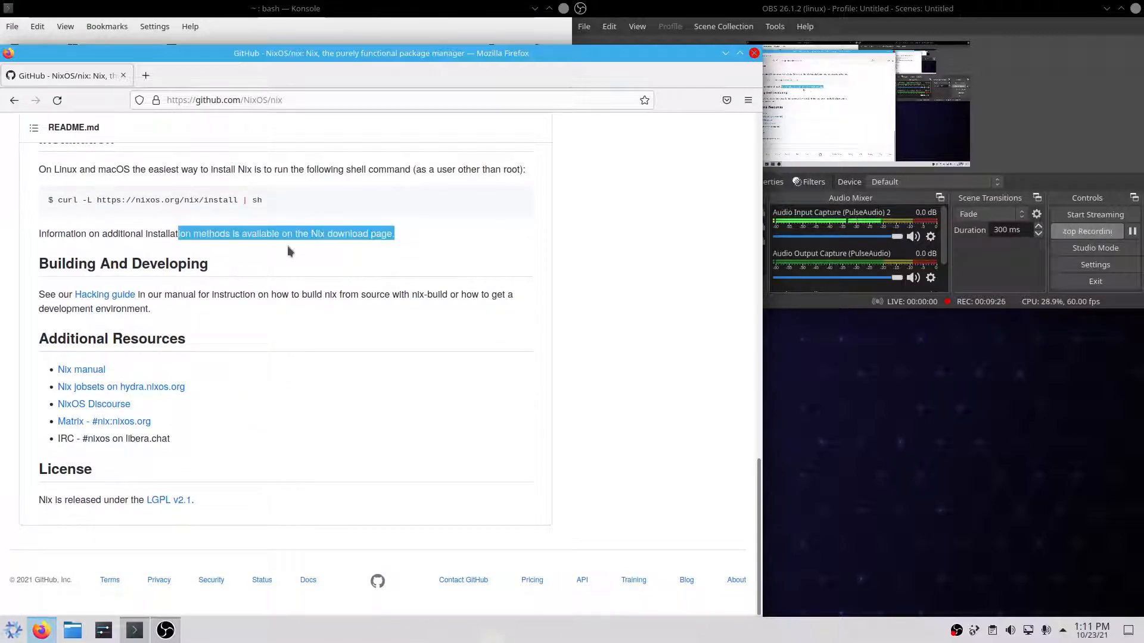
scroll("up", 3)
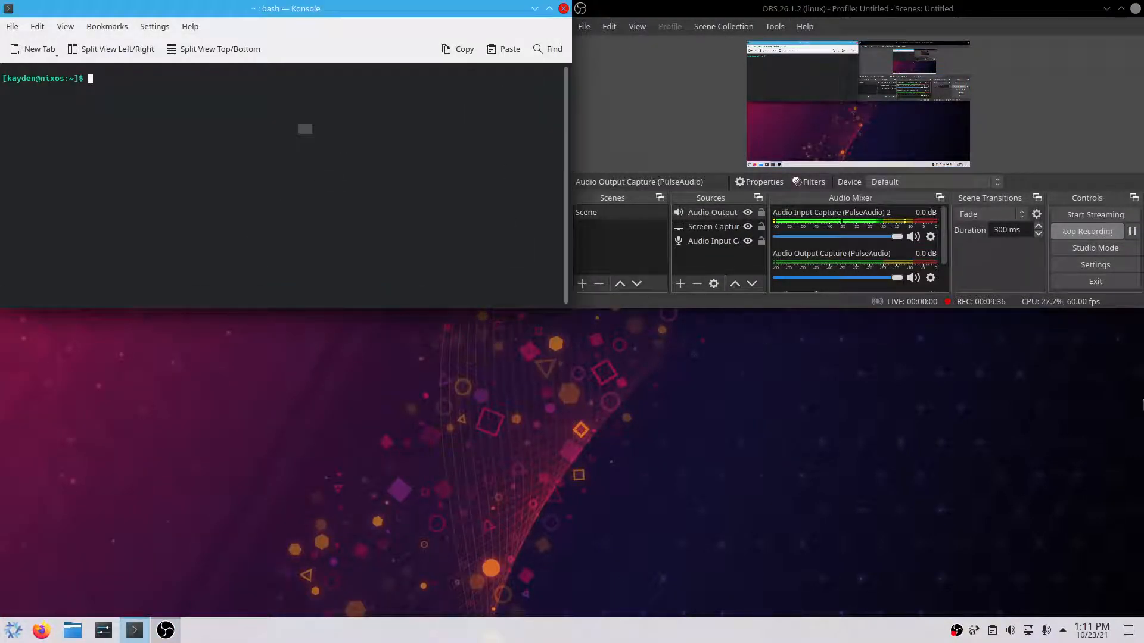
mouse_move(1131, 412)
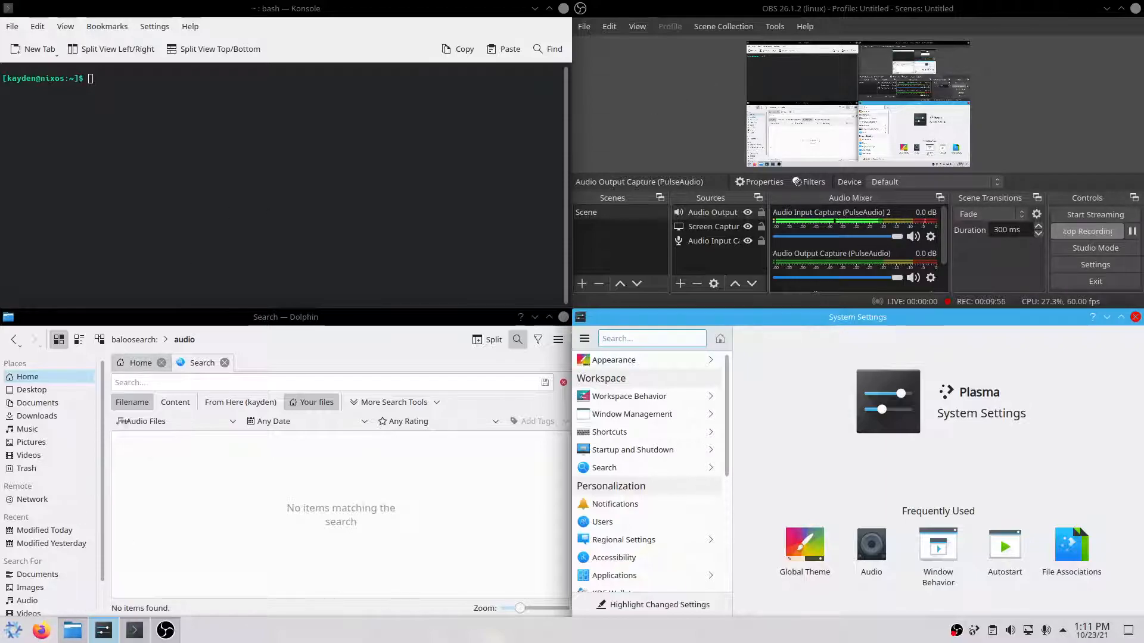
mouse_move(117, 475)
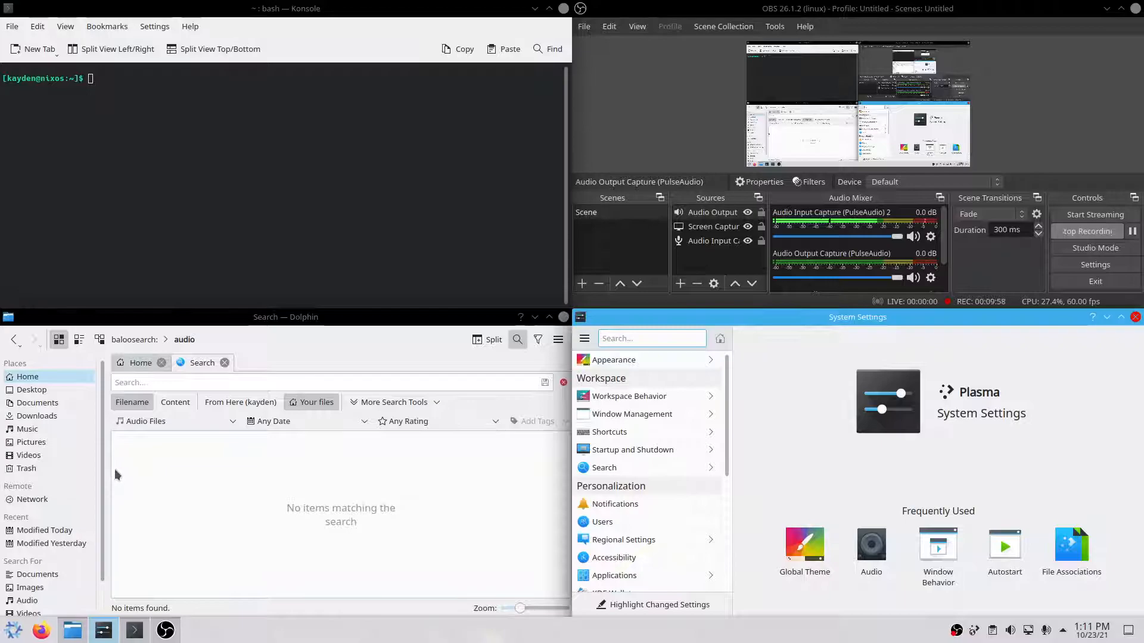